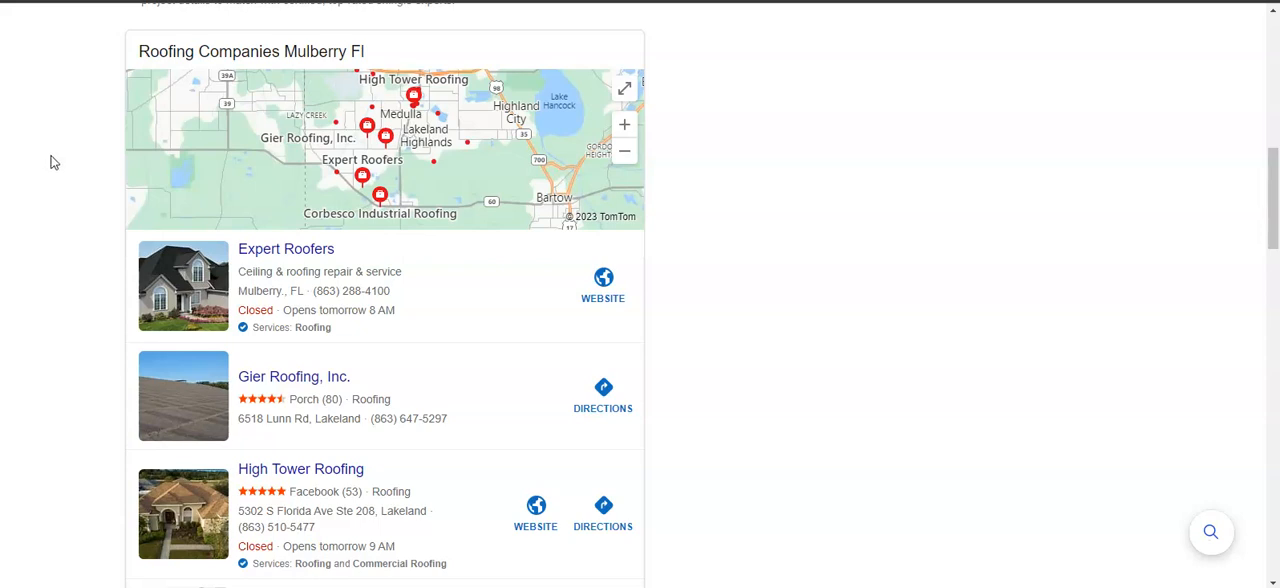
{"action": "mouse_move", "coordinate": [152, 124]}
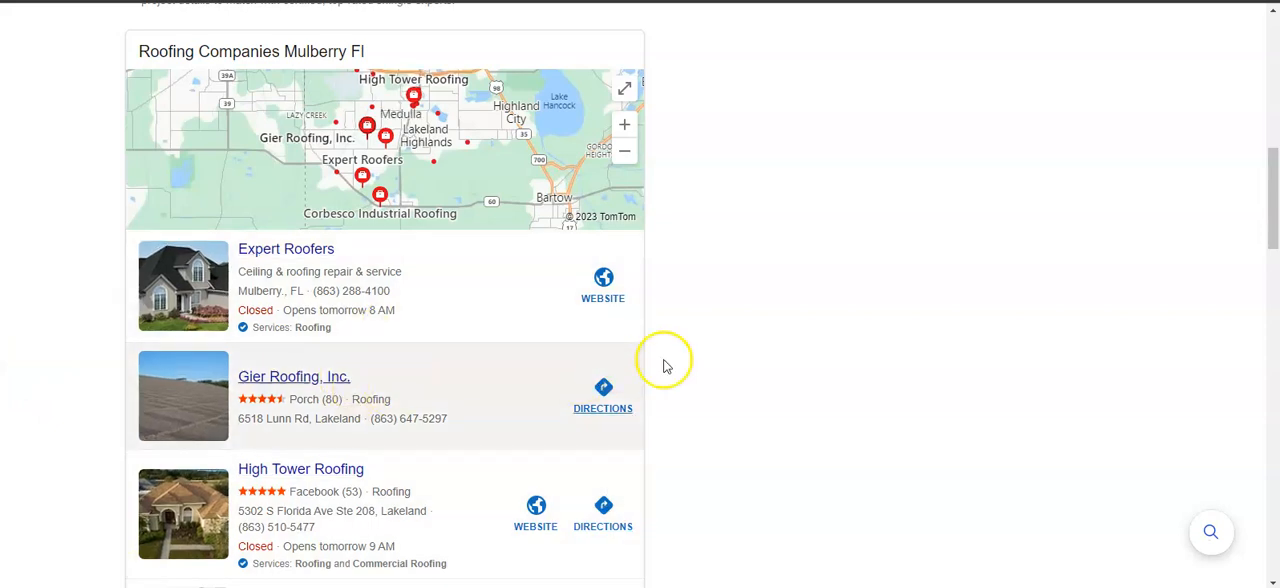
{"action": "mouse_move", "coordinate": [772, 364]}
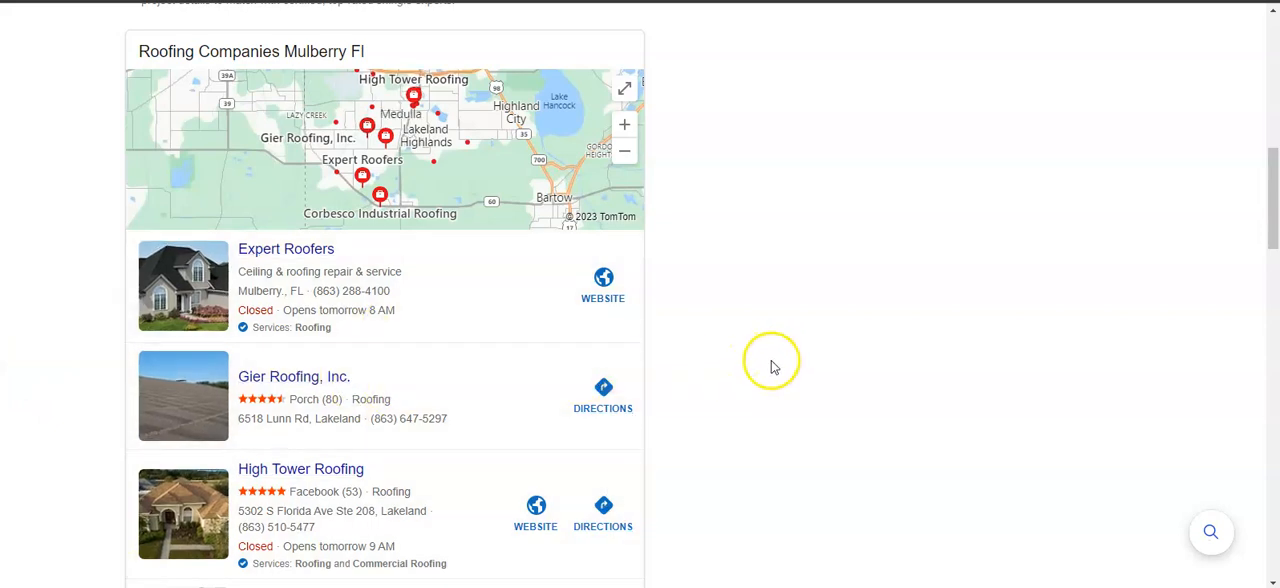
{"action": "mouse_move", "coordinate": [700, 468]}
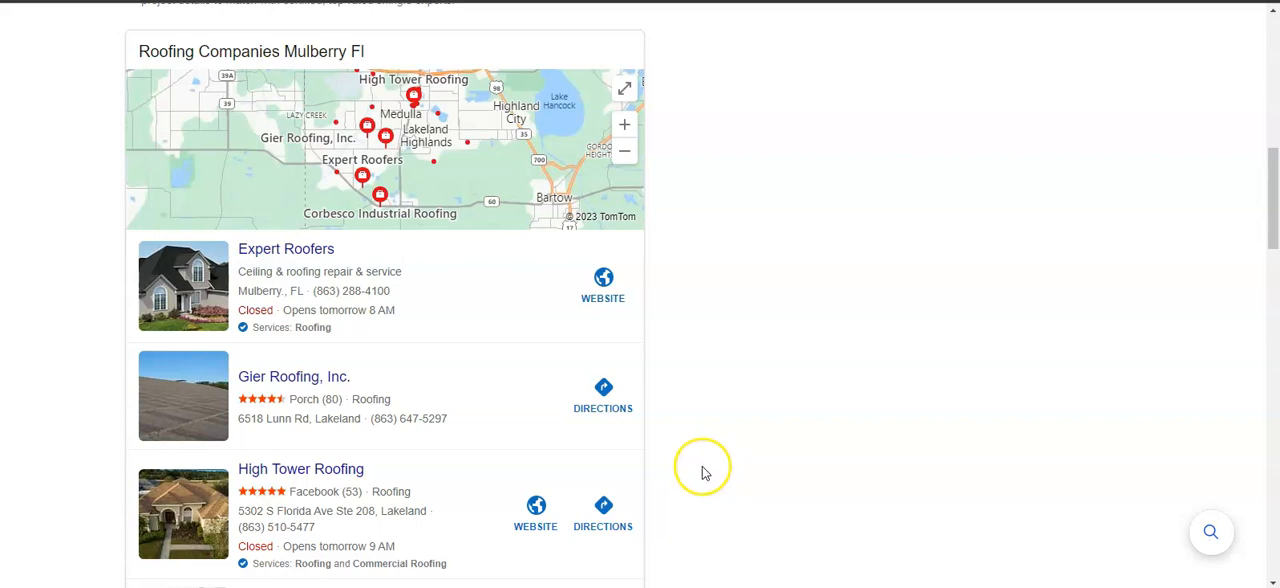
{"action": "mouse_move", "coordinate": [704, 472]}
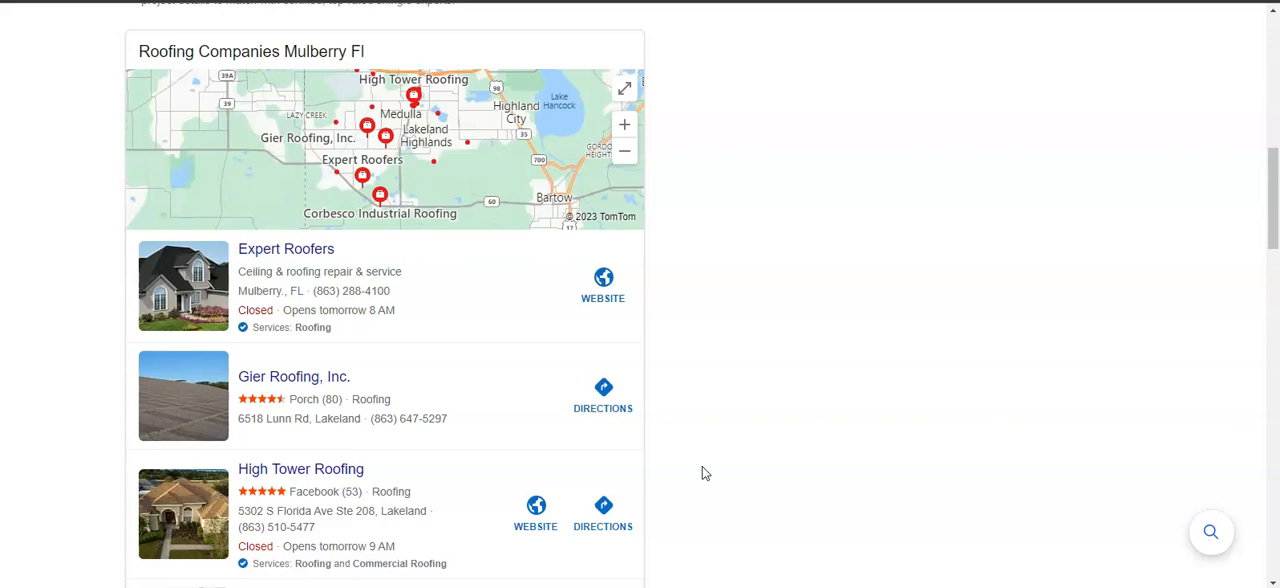
{"action": "mouse_move", "coordinate": [708, 470]}
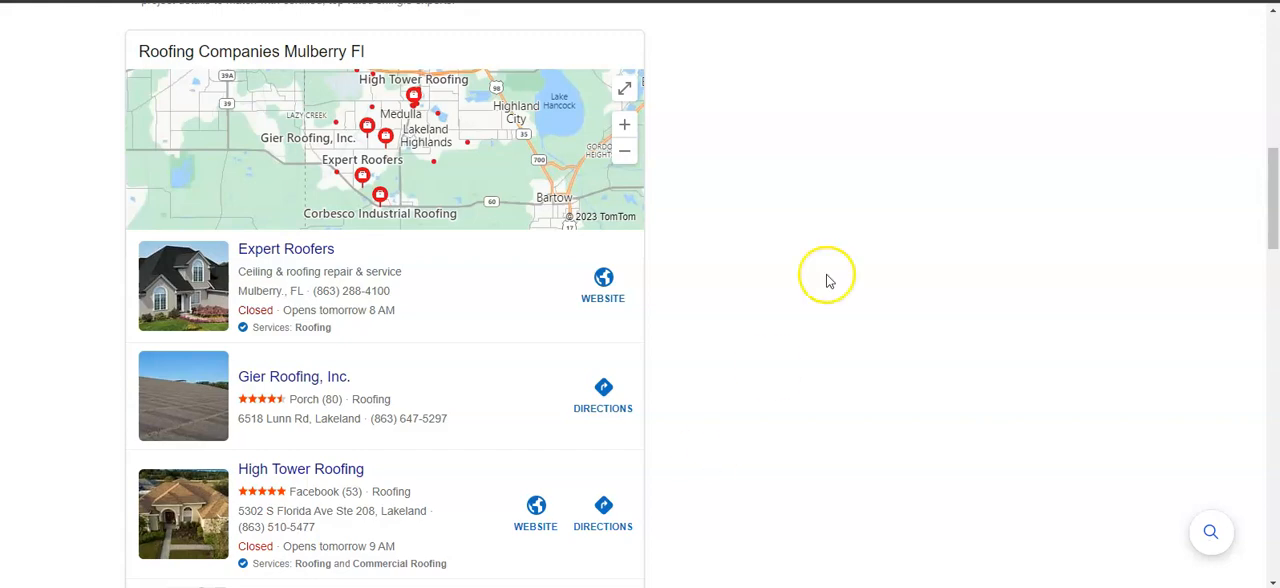
Scroll down the Omega Steel Roof homepage through the About section toward the photo gallery
{"action": "scroll", "scroll_direction": "down", "scroll_amount": 3}
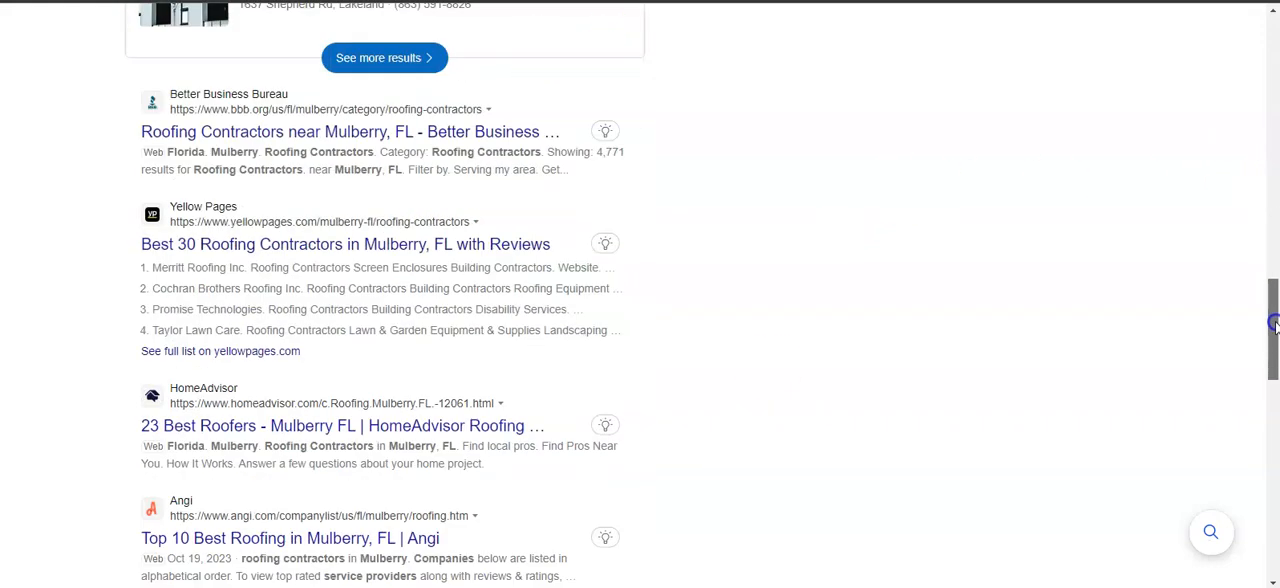
{"action": "scroll", "scroll_direction": "down", "scroll_amount": 3}
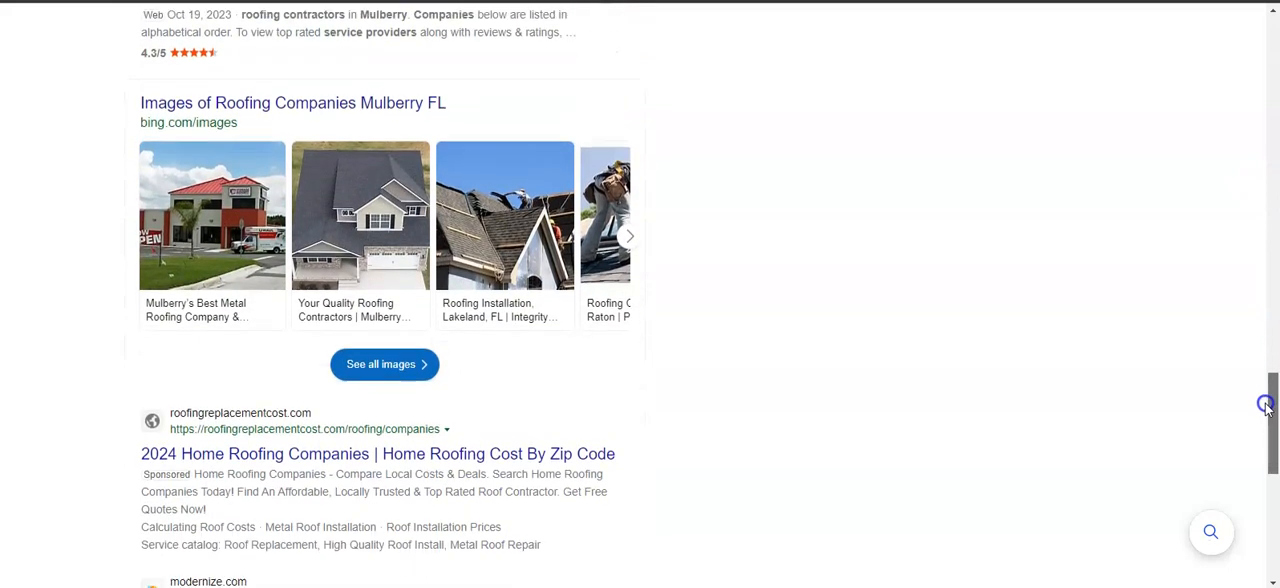
{"action": "scroll", "scroll_direction": "down", "scroll_amount": 3}
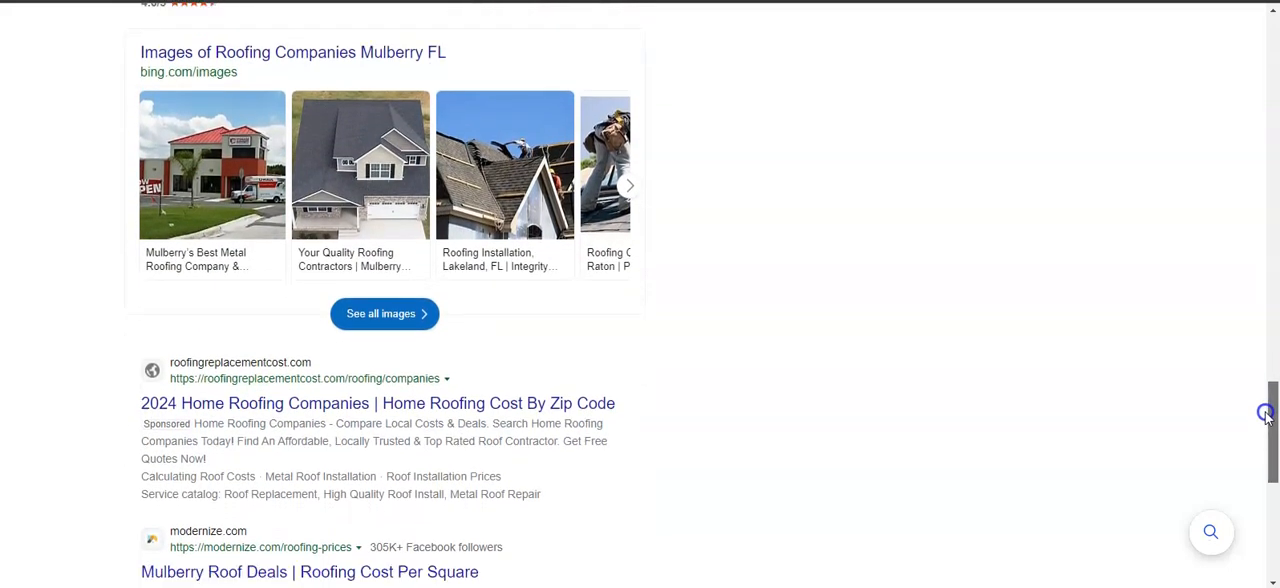
{"action": "scroll", "scroll_direction": "down", "scroll_amount": 3}
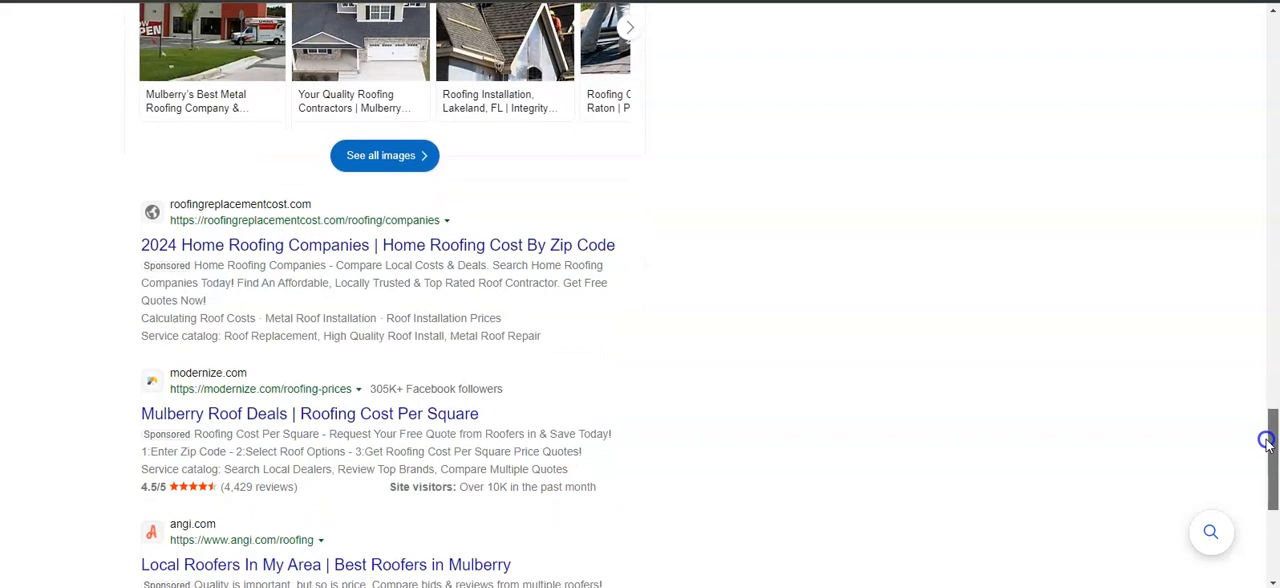
{"action": "scroll", "scroll_direction": "up", "scroll_amount": 3}
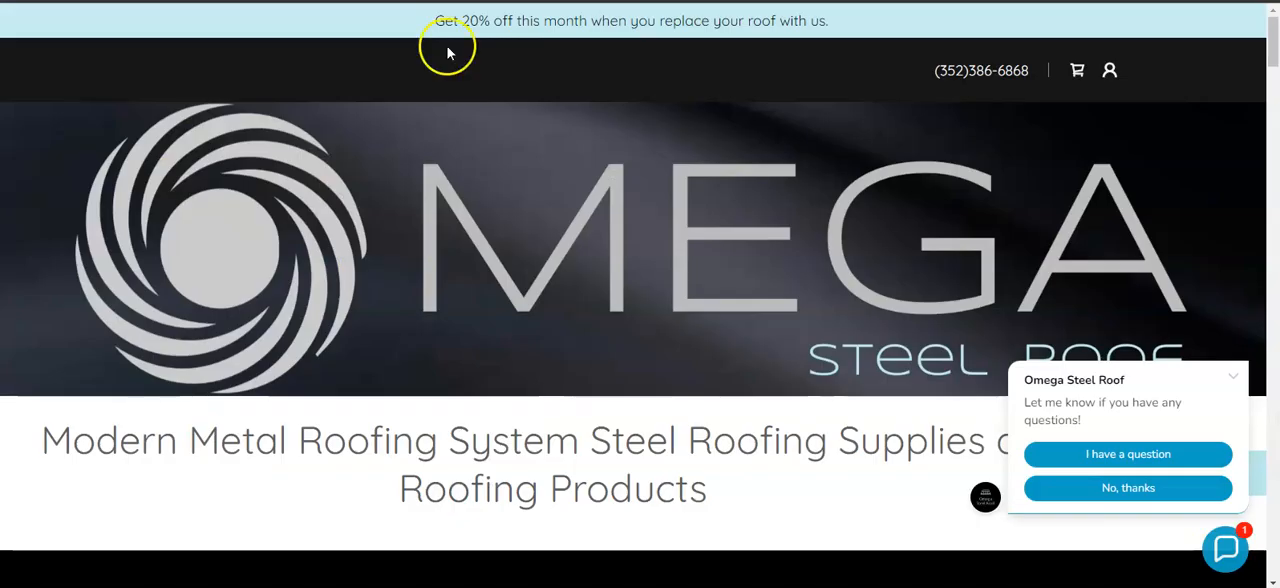
{"action": "mouse_move", "coordinate": [624, 156]}
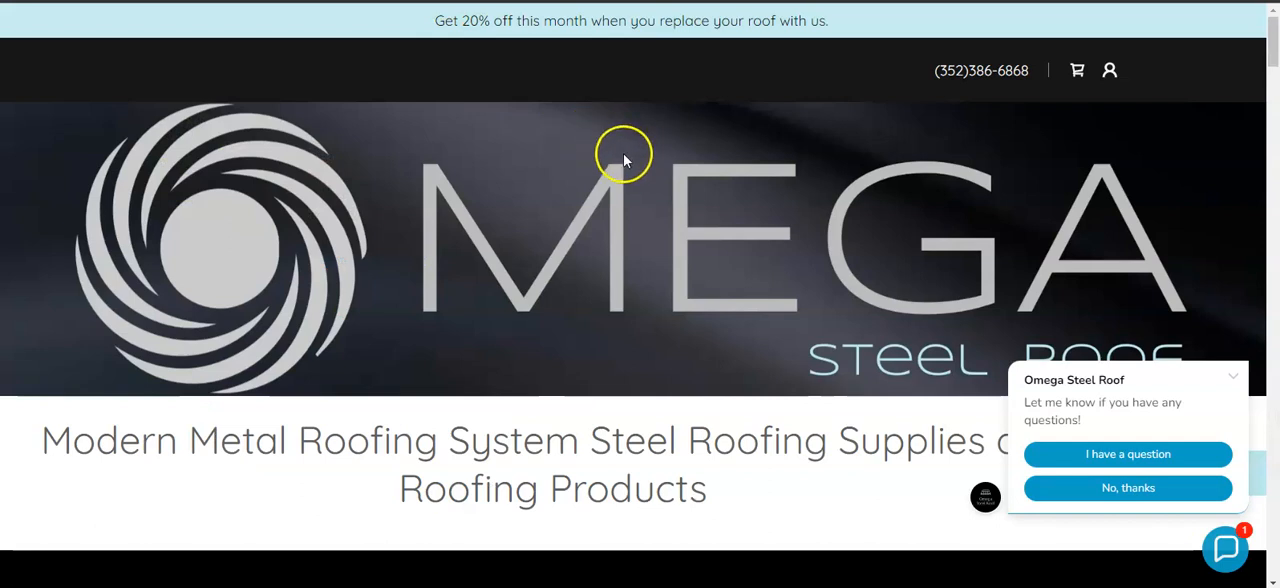
{"action": "mouse_move", "coordinate": [648, 134]}
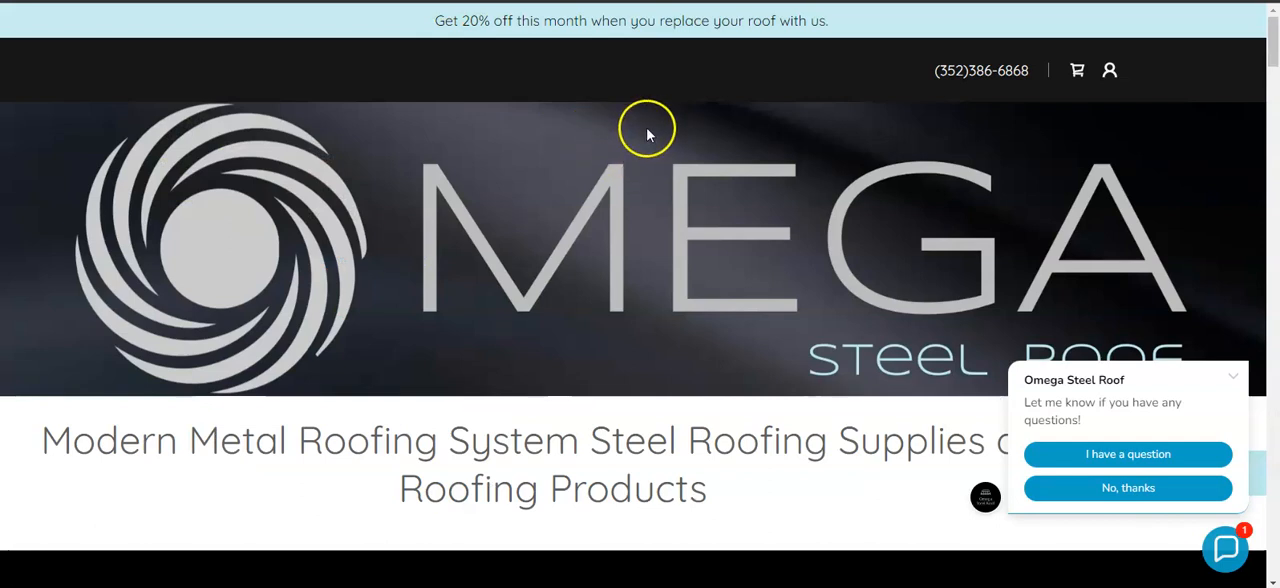
{"action": "mouse_move", "coordinate": [596, 136]}
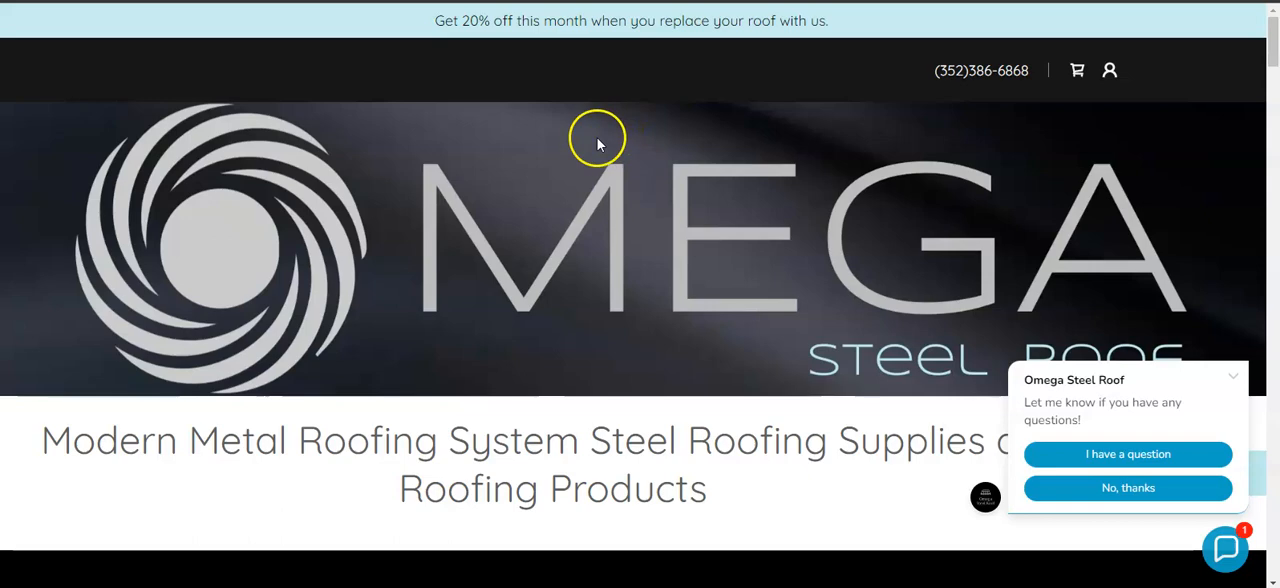
{"action": "scroll", "scroll_direction": "down", "scroll_amount": 3}
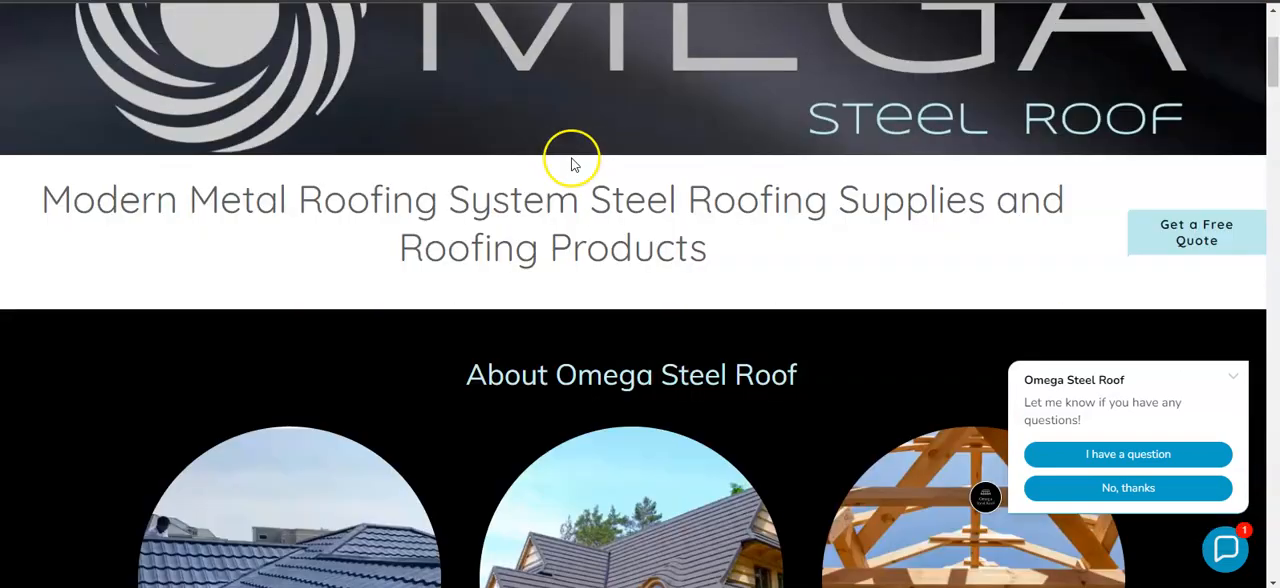
{"action": "scroll", "scroll_direction": "down", "scroll_amount": 3}
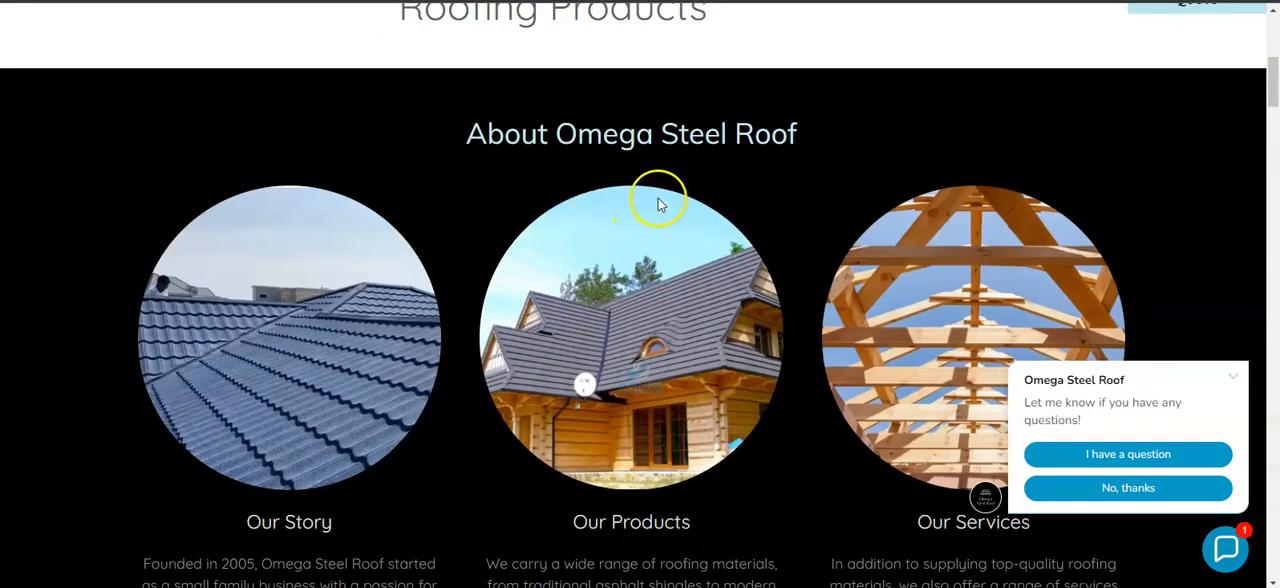
{"action": "scroll", "scroll_direction": "down", "scroll_amount": 3}
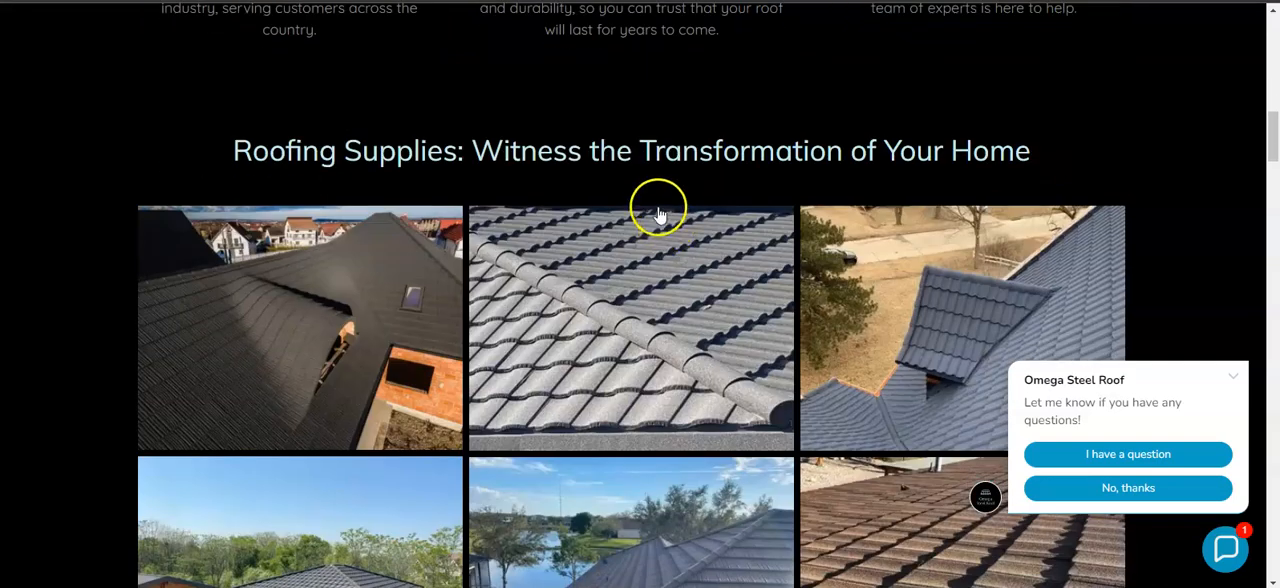
{"action": "mouse_move", "coordinate": [696, 136]}
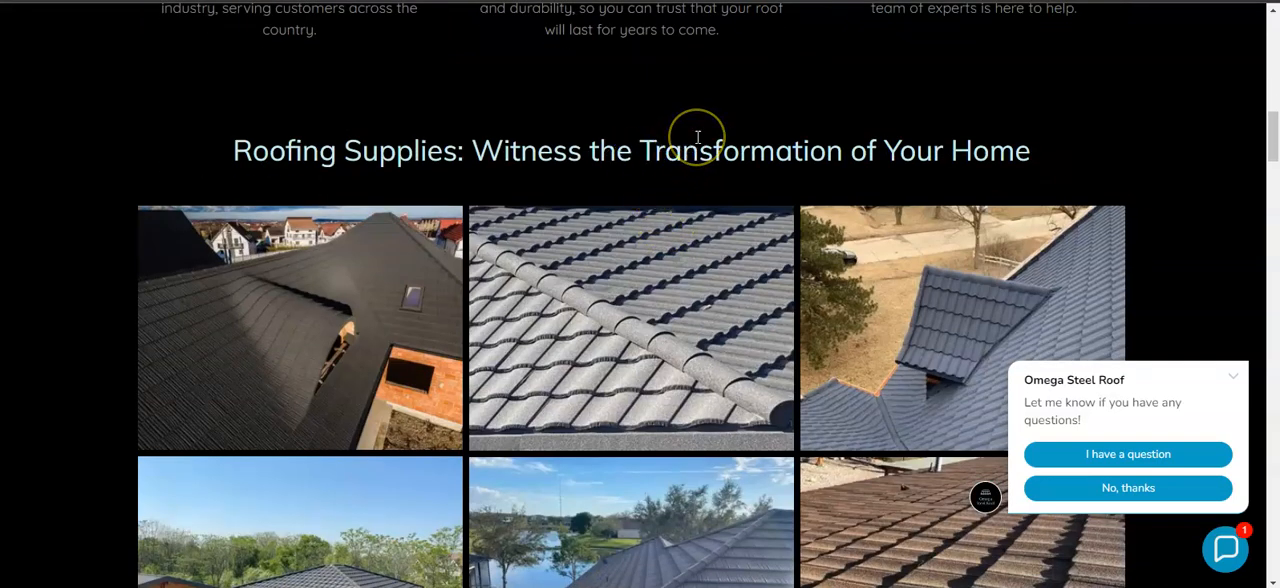
{"action": "mouse_move", "coordinate": [828, 120]}
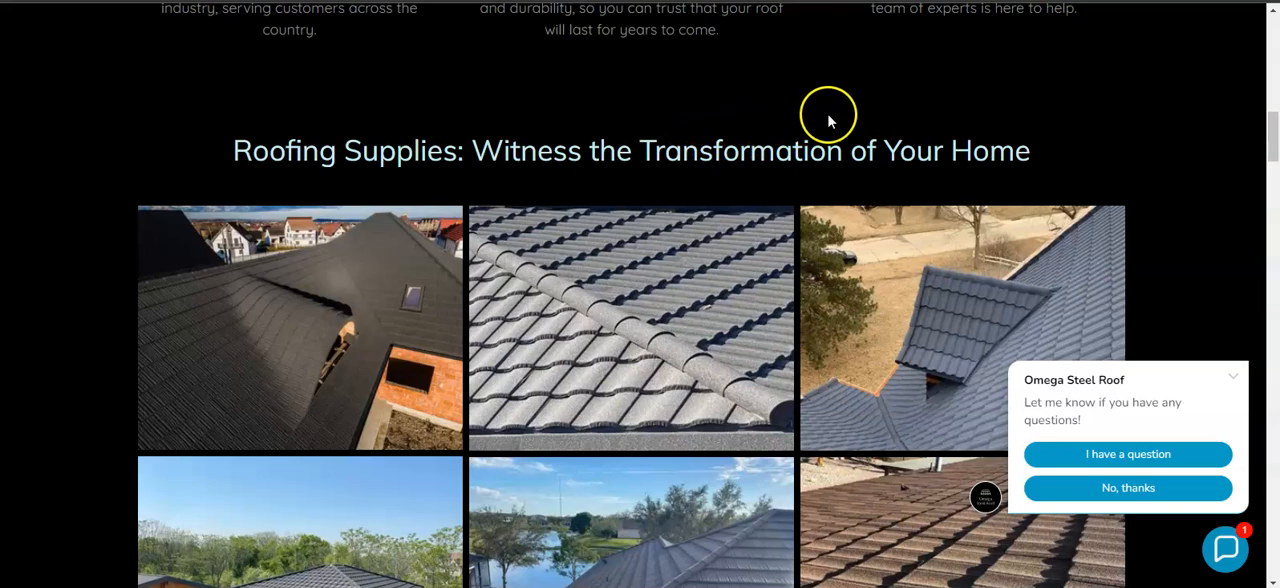
{"action": "mouse_move", "coordinate": [860, 140]}
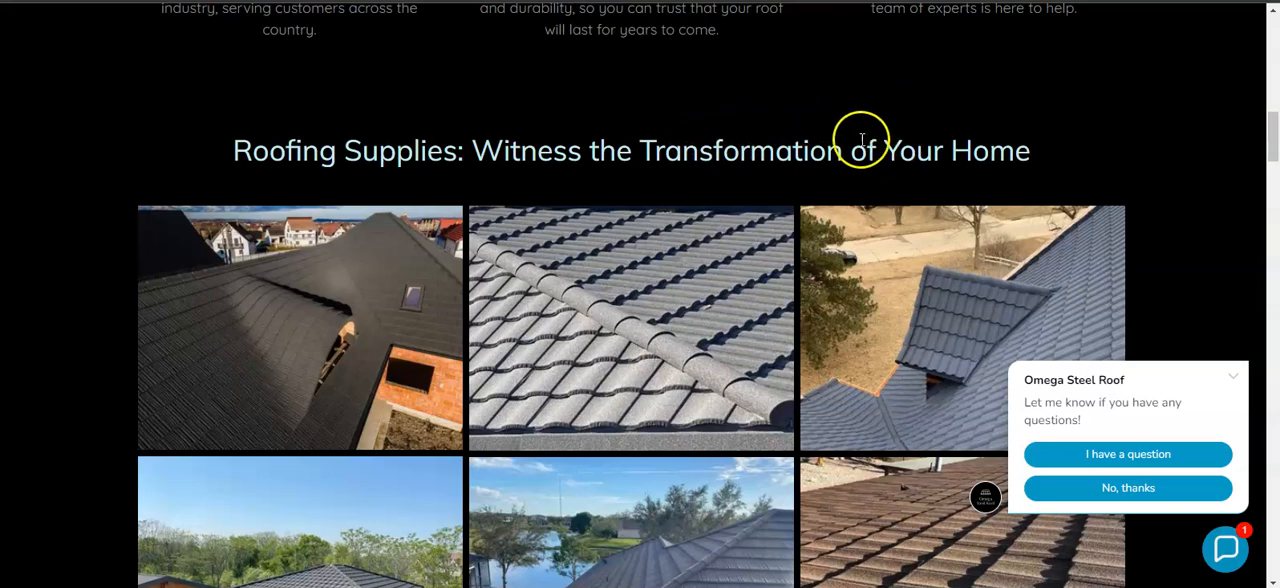
{"action": "mouse_move", "coordinate": [1010, 128]}
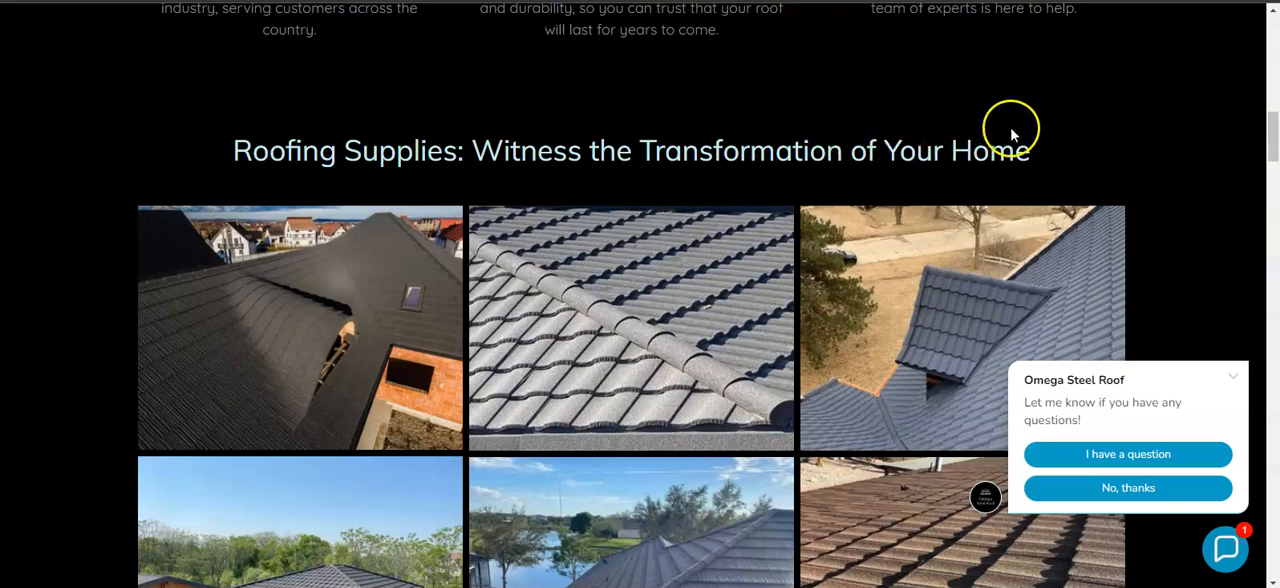
Browse the roofing supplies photo gallery and promotional video, then scroll back up
{"action": "scroll", "scroll_direction": "down", "scroll_amount": 3}
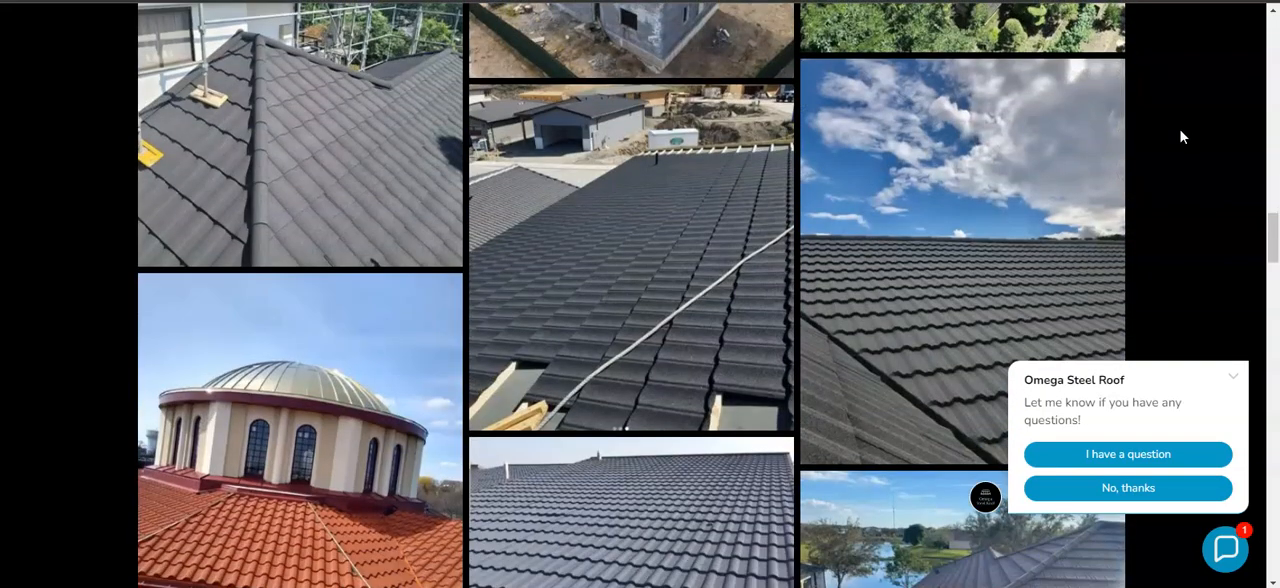
{"action": "scroll", "scroll_direction": "down", "scroll_amount": 3}
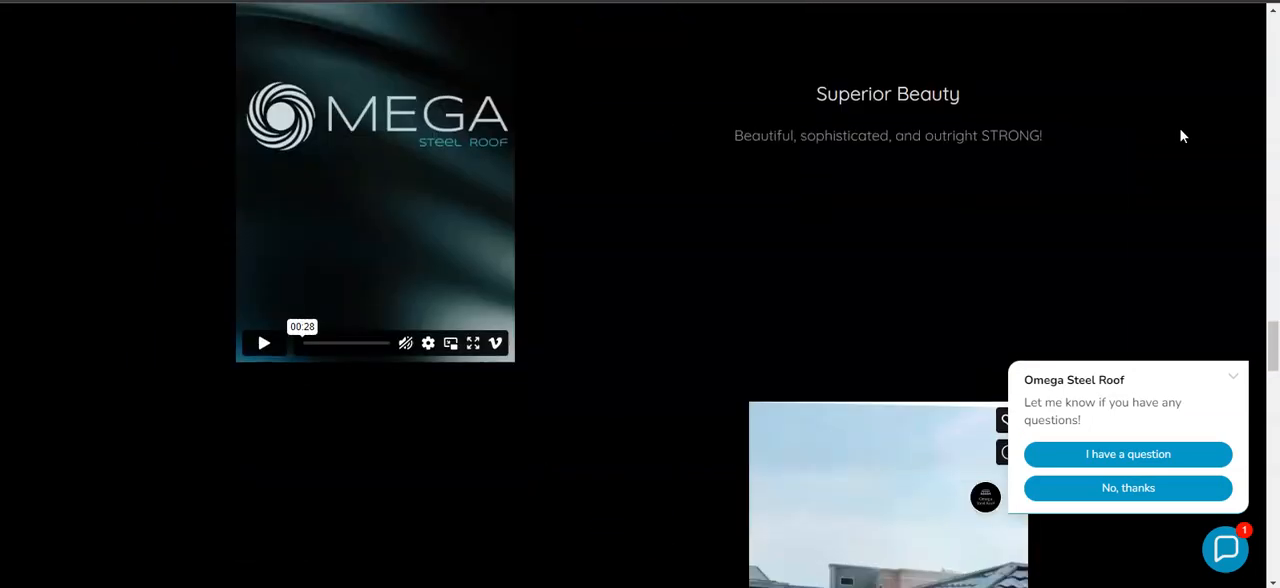
{"action": "scroll", "scroll_direction": "down", "scroll_amount": 3}
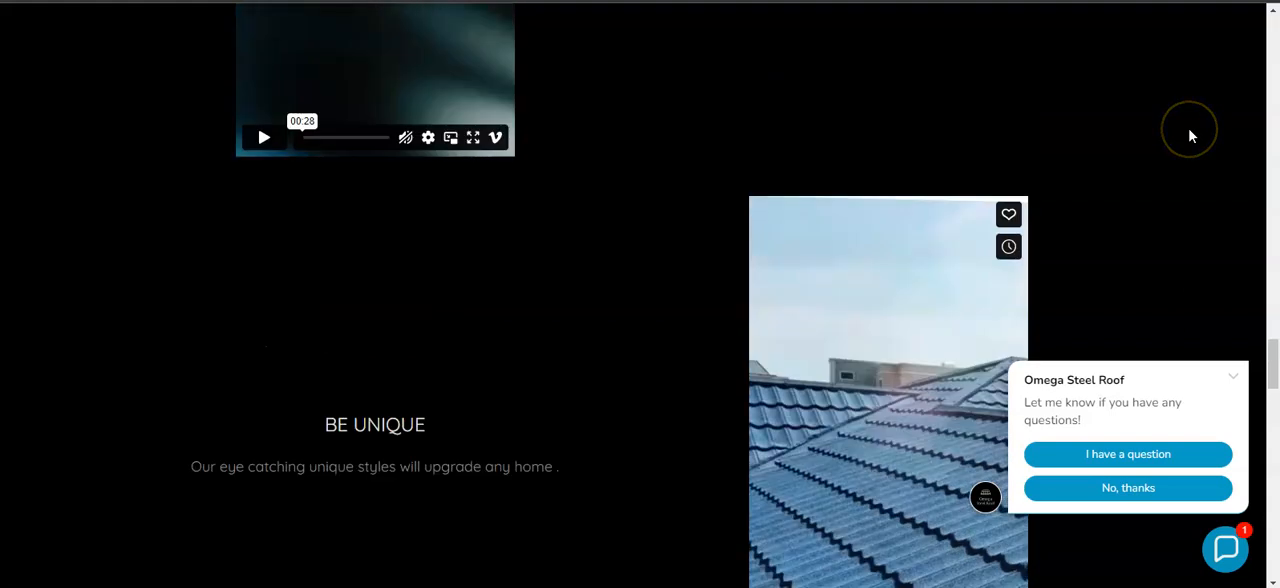
{"action": "scroll", "scroll_direction": "down", "scroll_amount": 3}
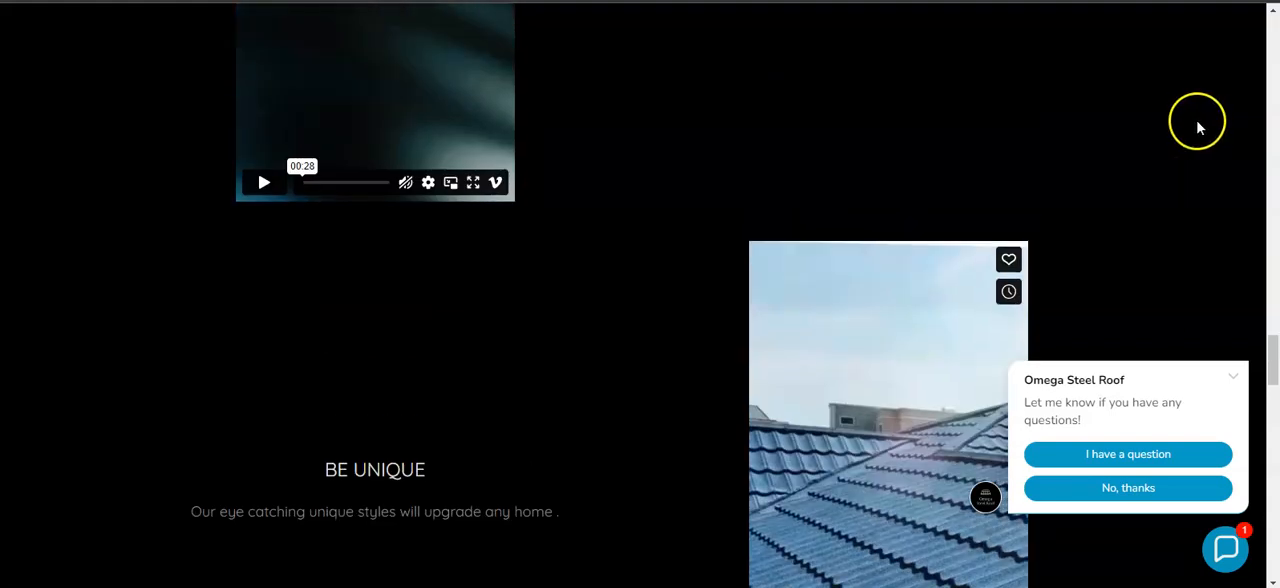
{"action": "mouse_move", "coordinate": [1196, 128]}
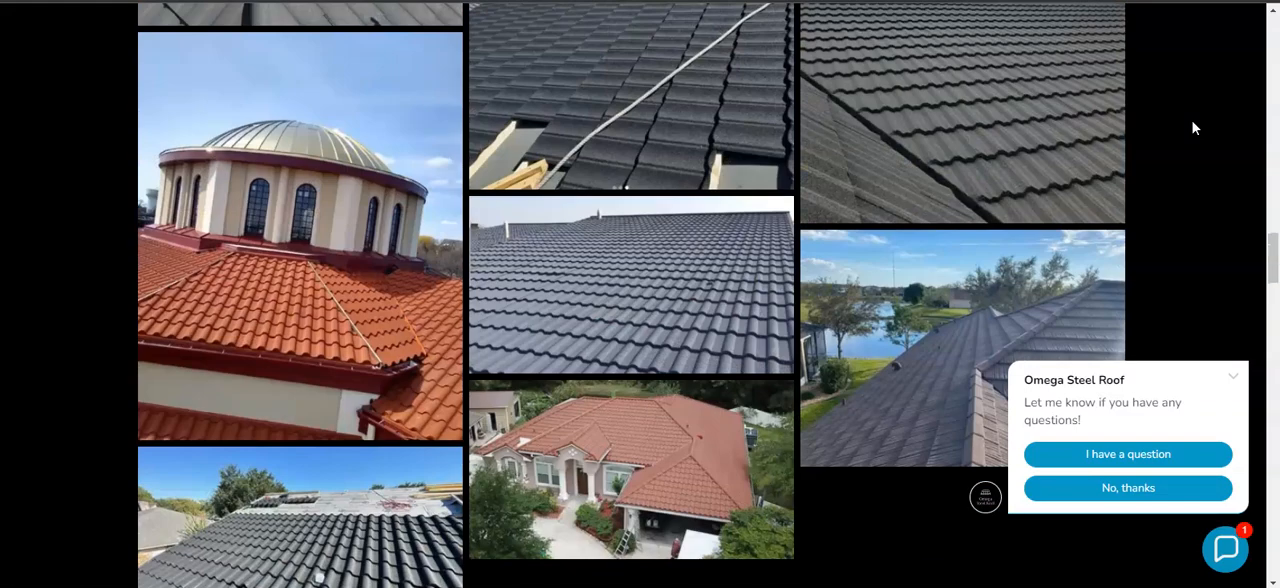
{"action": "scroll", "scroll_direction": "down", "scroll_amount": 3}
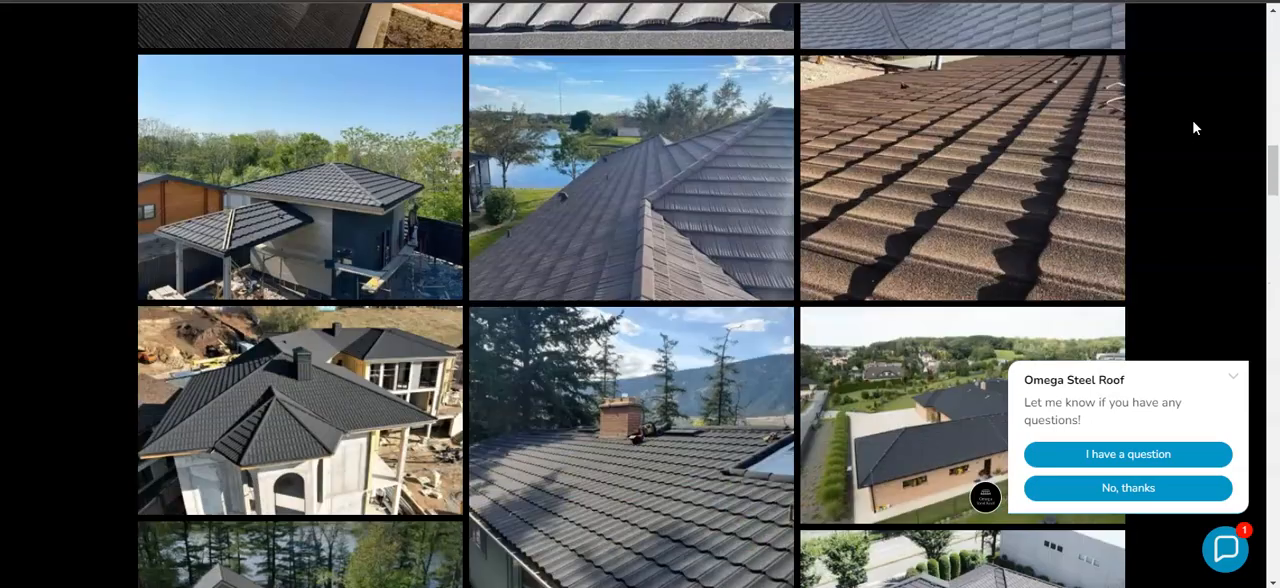
{"action": "scroll", "scroll_direction": "up", "scroll_amount": 3}
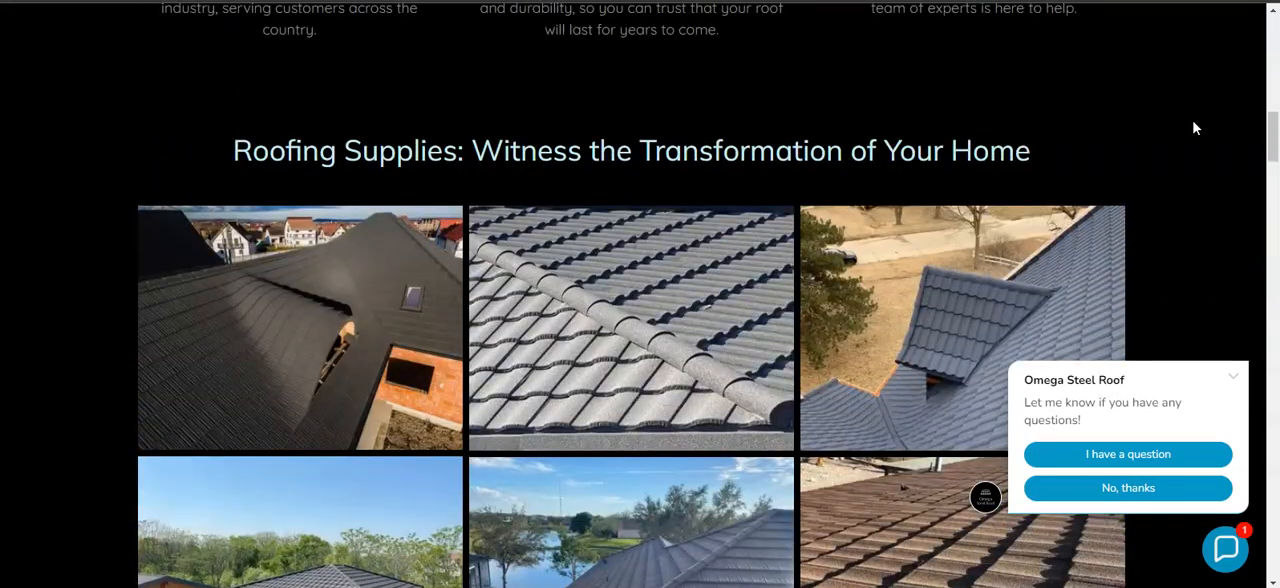
{"action": "scroll", "scroll_direction": "up", "scroll_amount": 3}
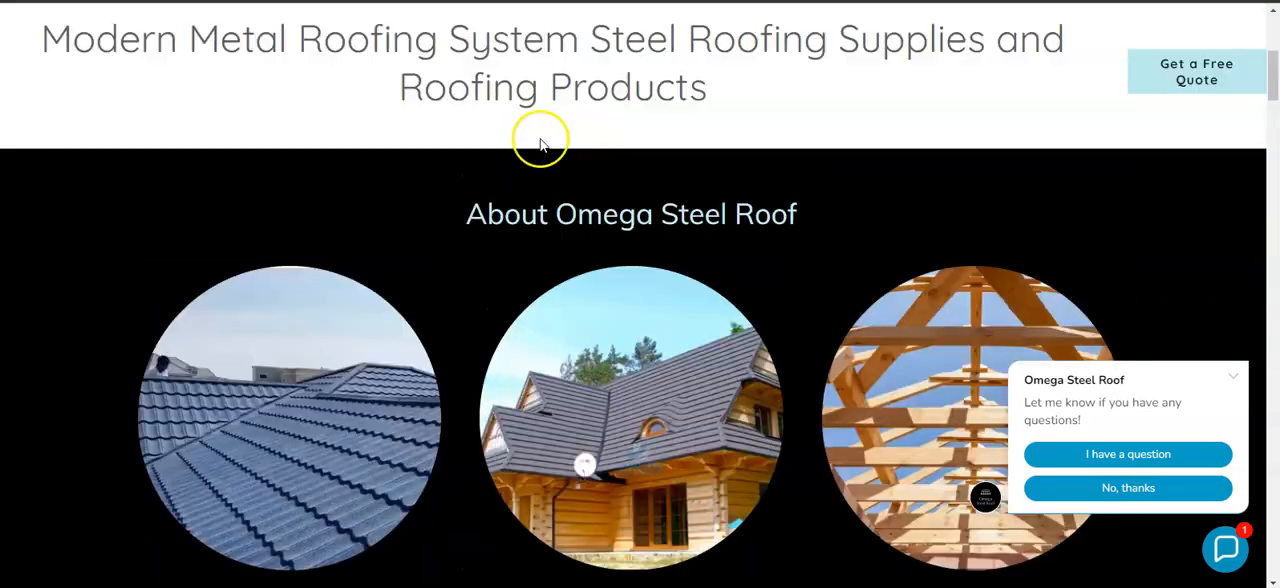
{"action": "mouse_move", "coordinate": [308, 84]}
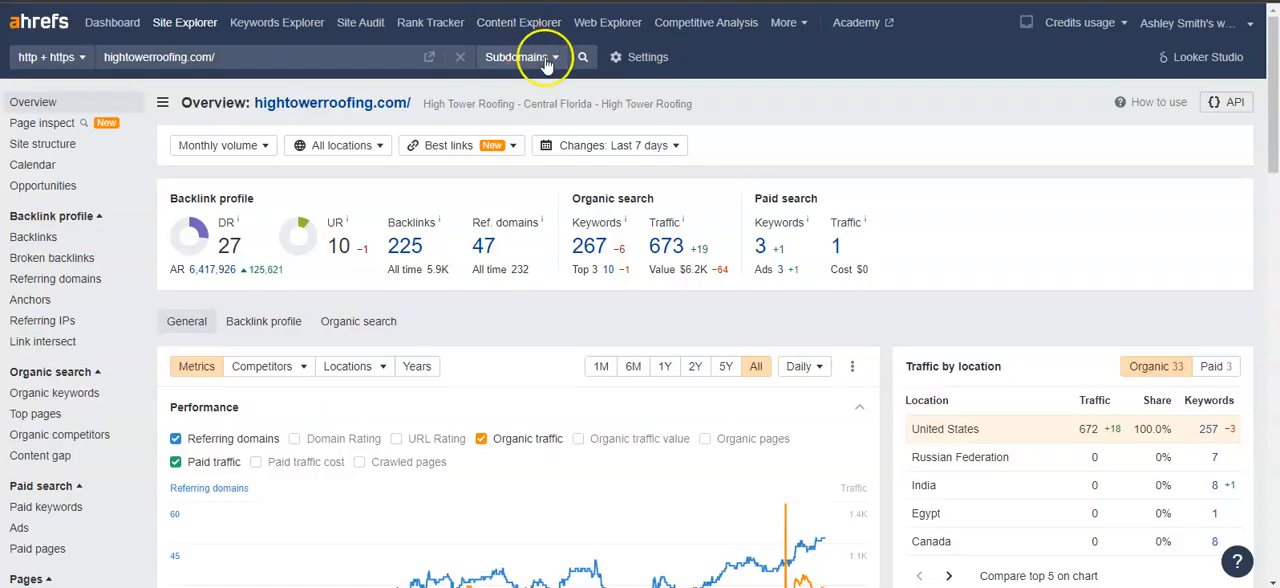
{"action": "mouse_move", "coordinate": [730, 110]}
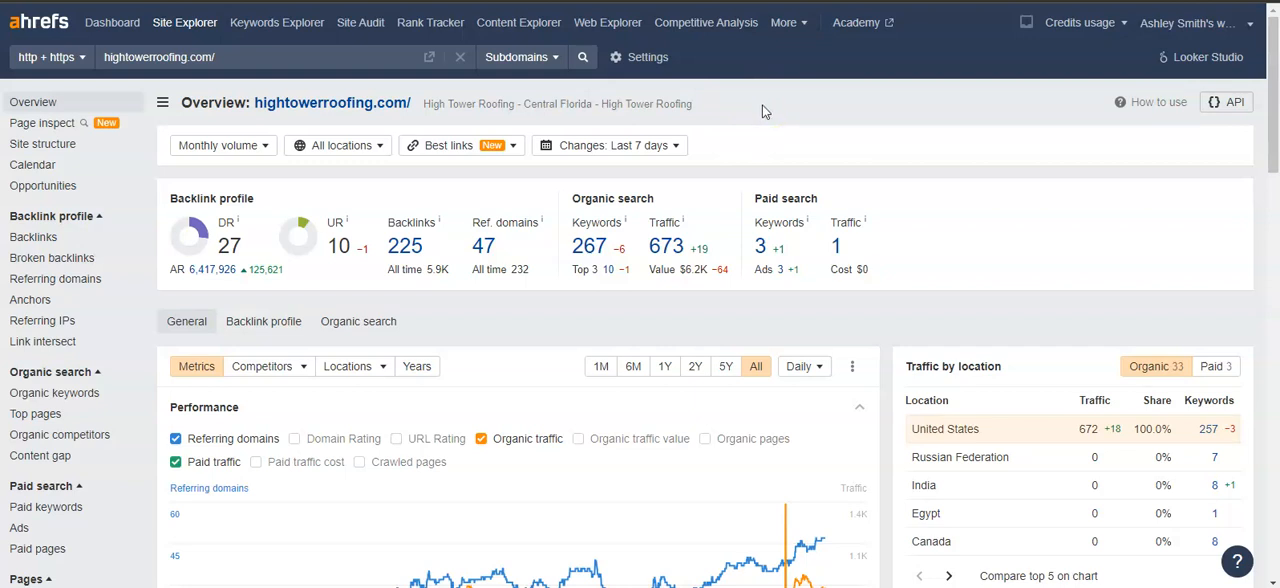
{"action": "mouse_move", "coordinate": [296, 248]}
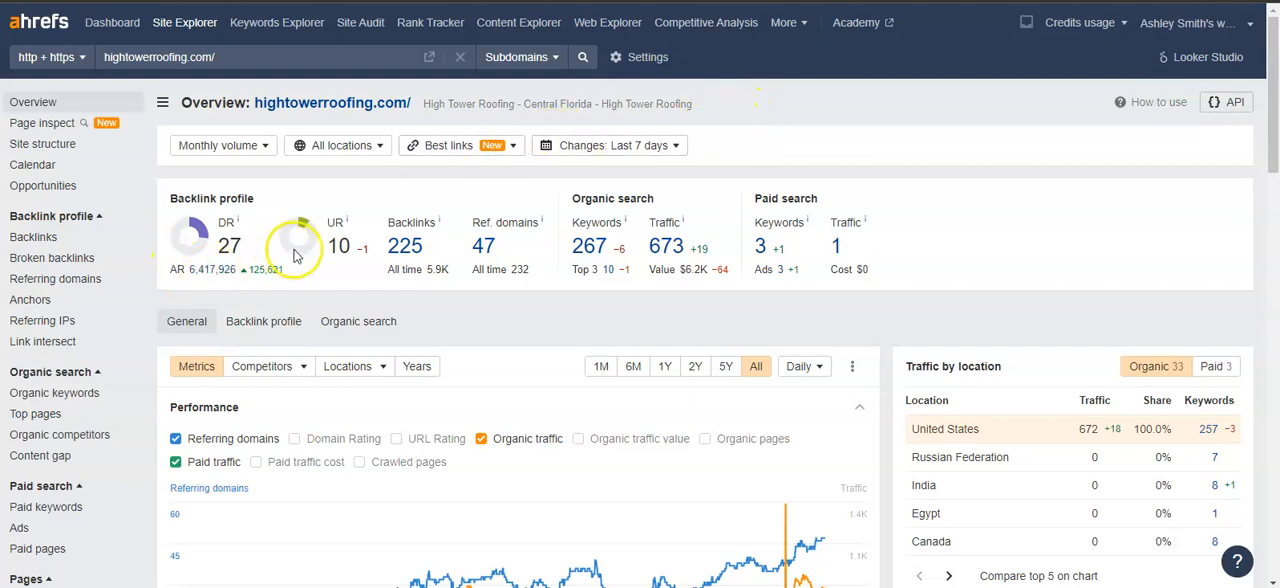
{"action": "mouse_move", "coordinate": [254, 238]}
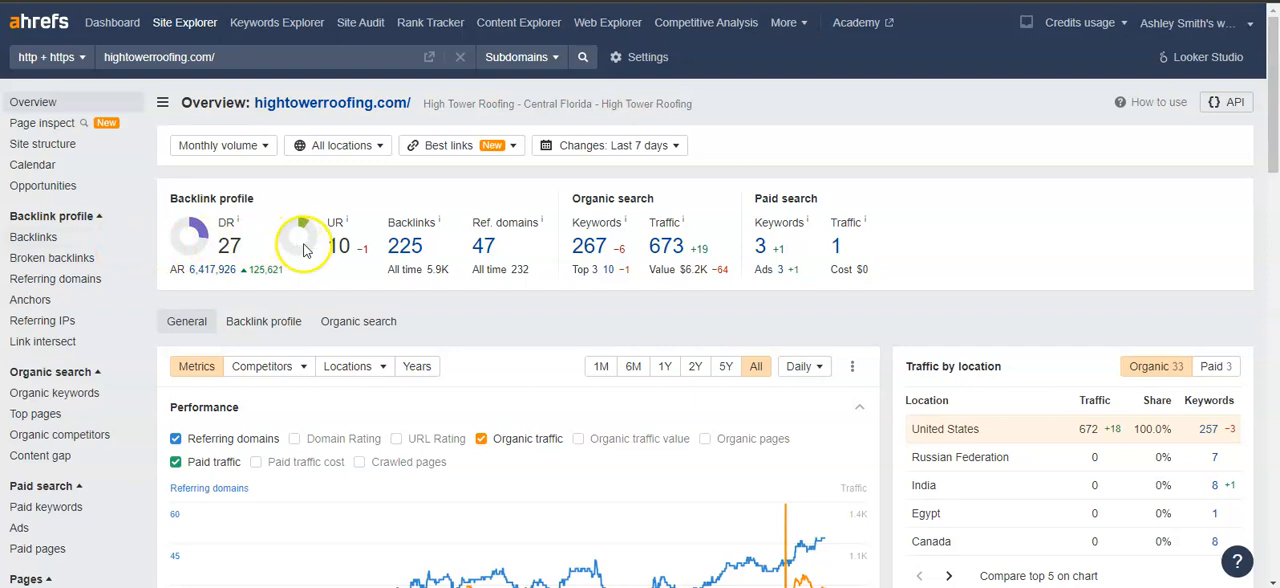
{"action": "mouse_move", "coordinate": [304, 248]}
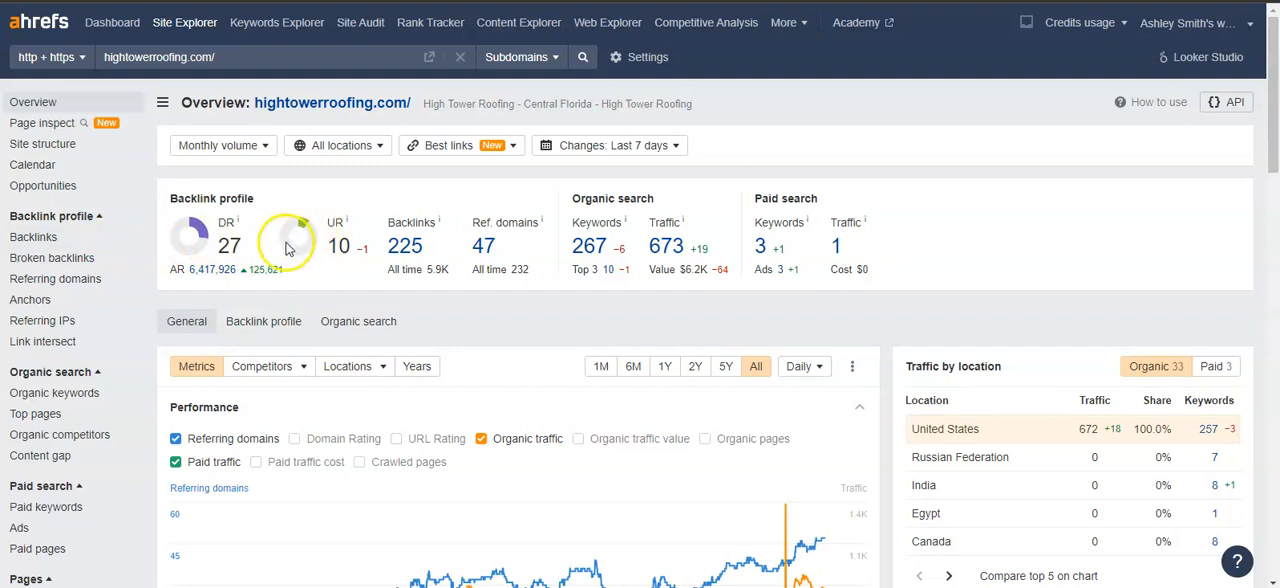
{"action": "mouse_move", "coordinate": [196, 248]}
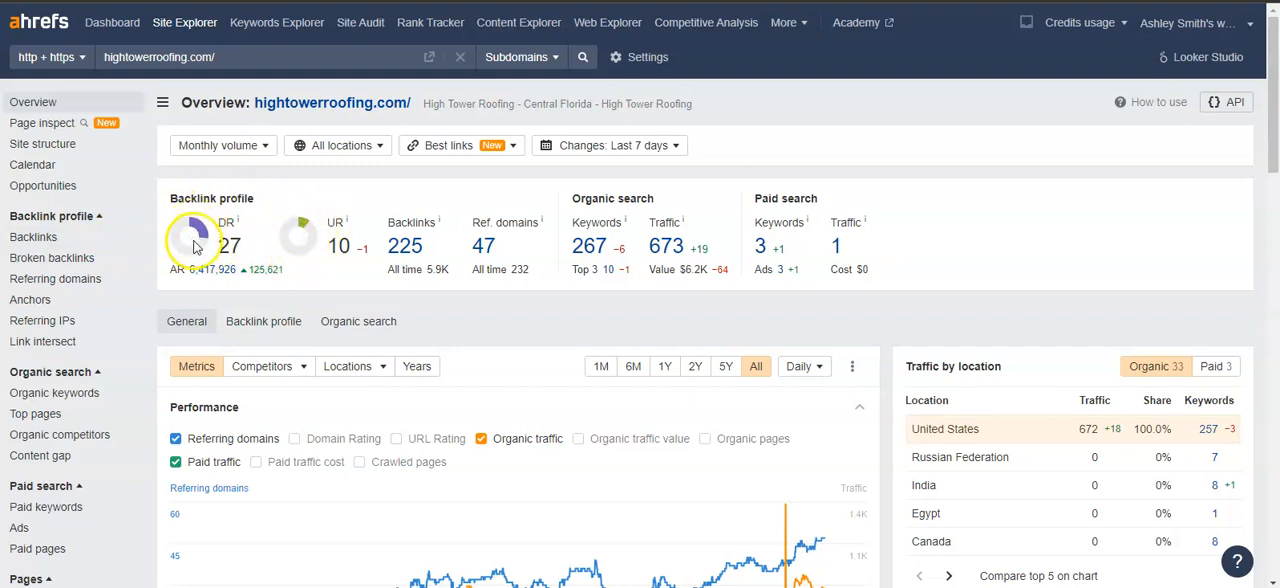
{"action": "mouse_move", "coordinate": [192, 236]}
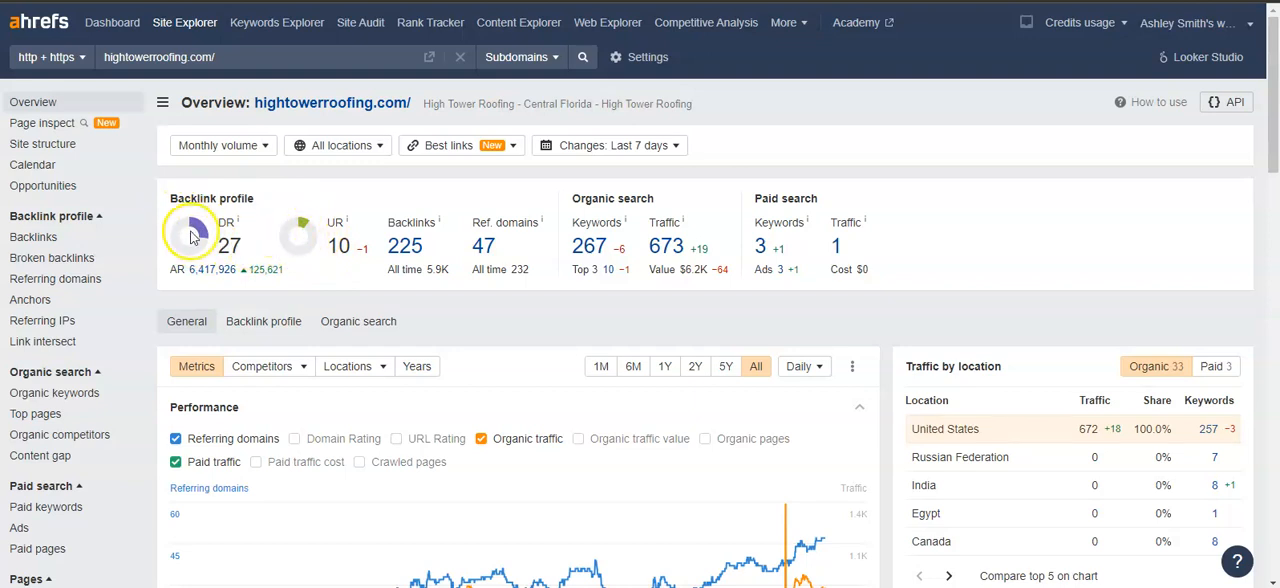
{"action": "mouse_move", "coordinate": [312, 276]}
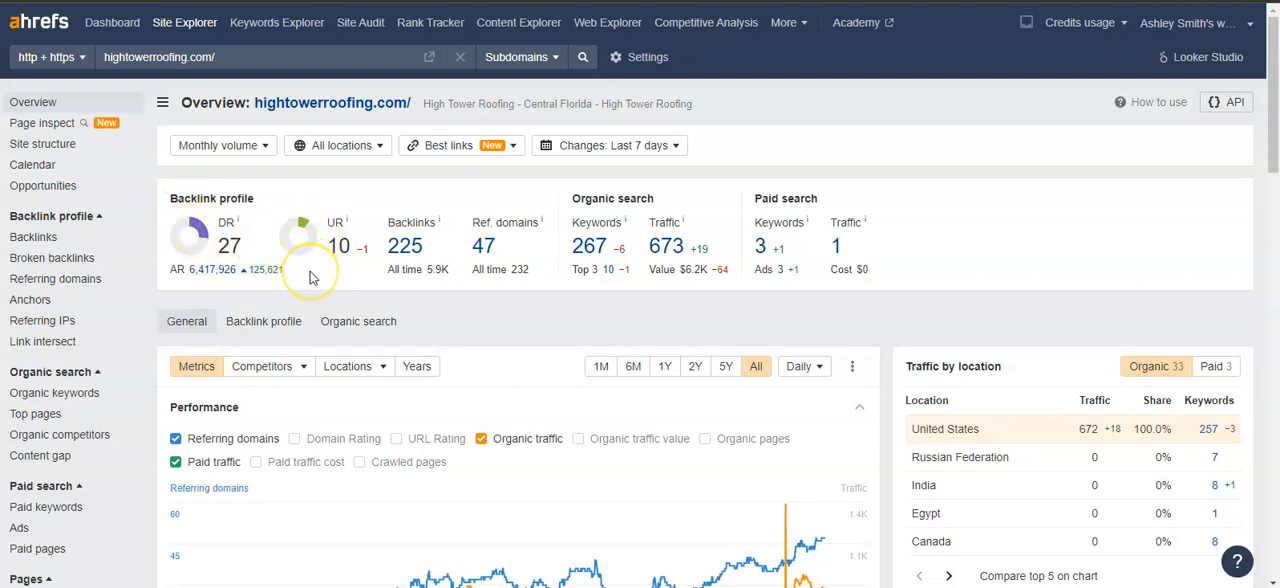
{"action": "mouse_move", "coordinate": [216, 256]}
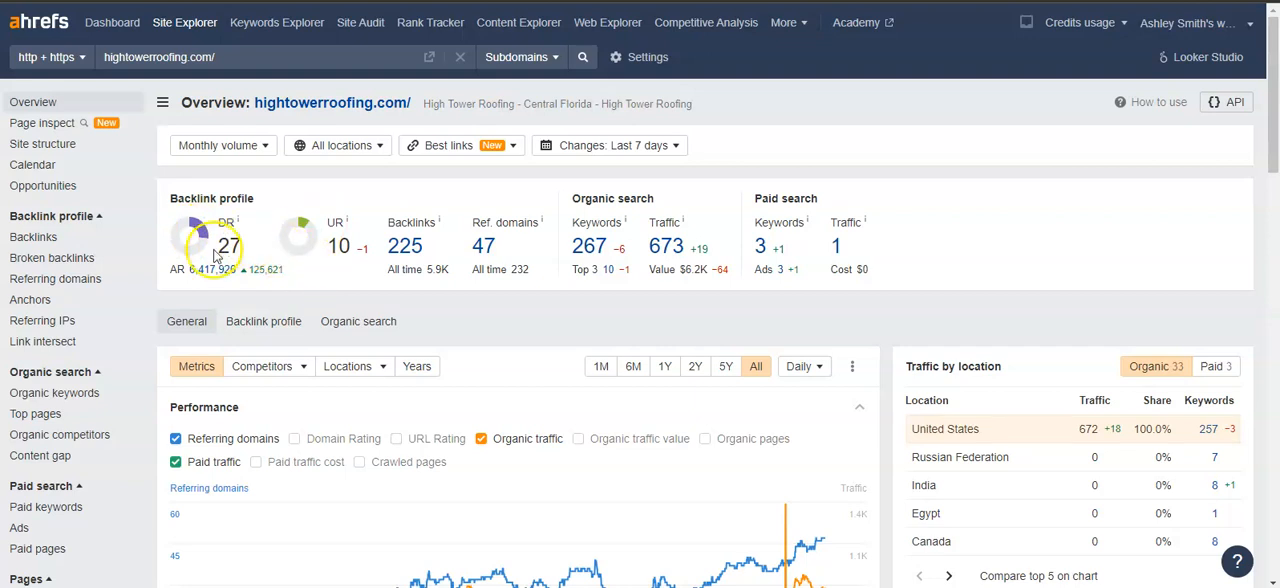
{"action": "mouse_move", "coordinate": [294, 288]}
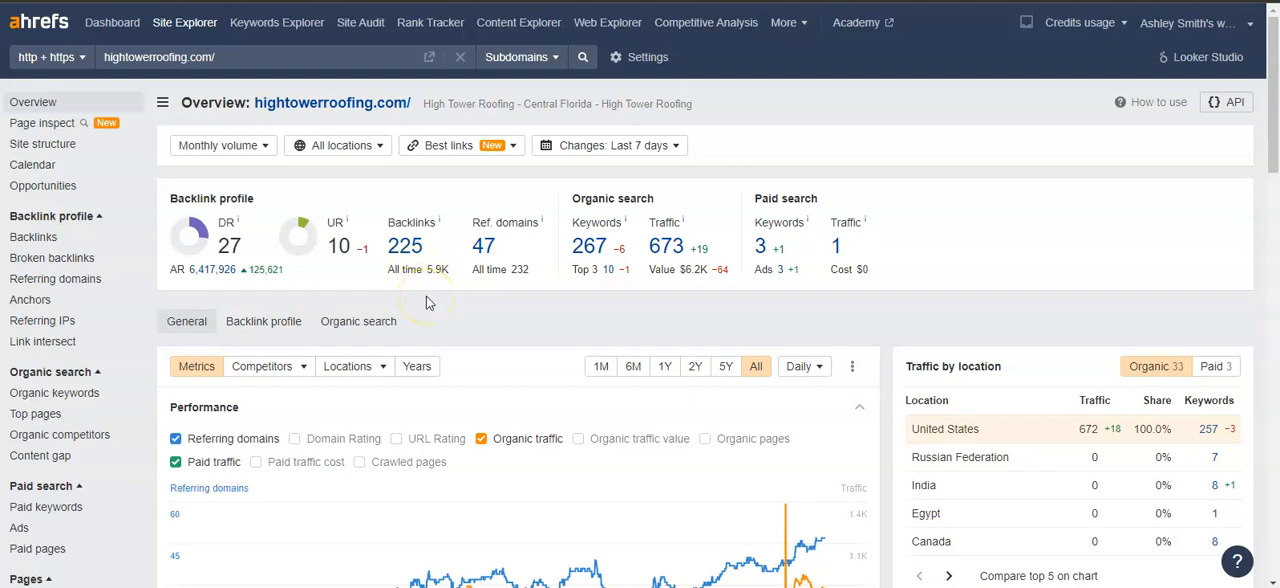
{"action": "mouse_move", "coordinate": [390, 304]}
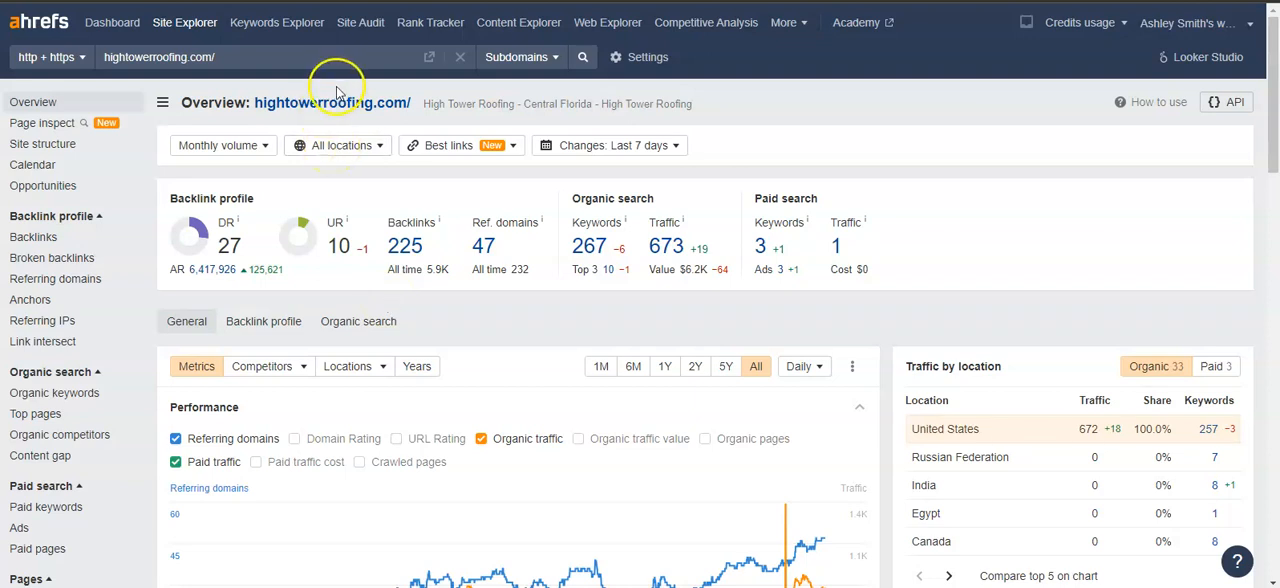
{"action": "mouse_move", "coordinate": [550, 278]}
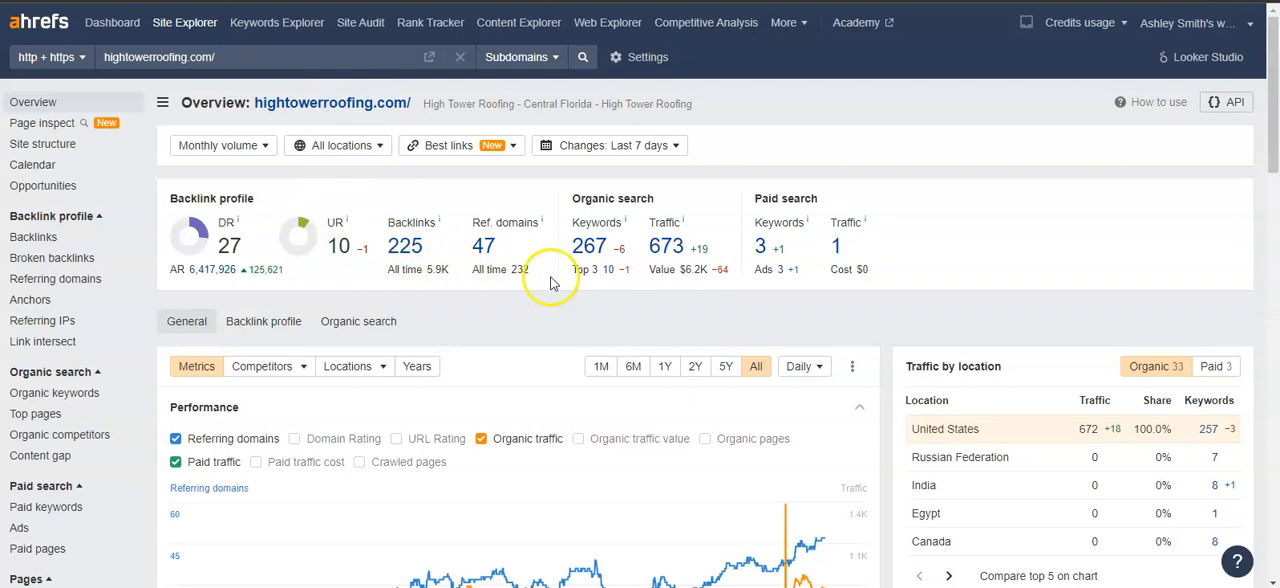
Show the 257 organic keywords for hightowerroofing.com, e.g. 'roofing company lakeland', and scan the table
{"action": "left_click", "coordinate": [54, 392]}
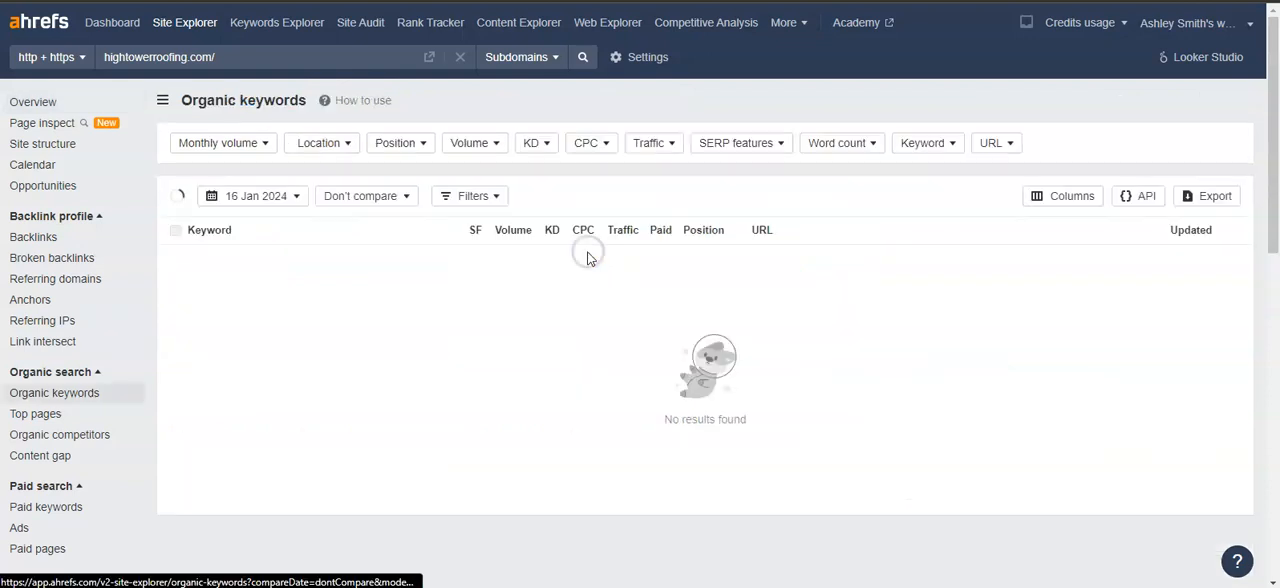
{"action": "left_click", "coordinate": [320, 142]}
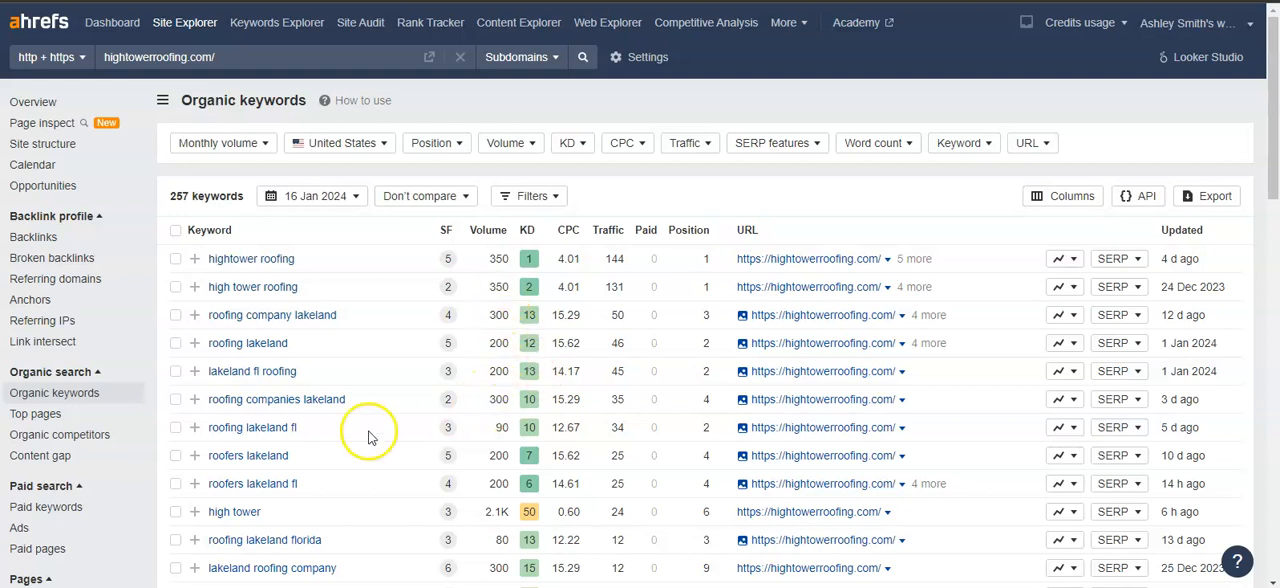
{"action": "mouse_move", "coordinate": [212, 328]}
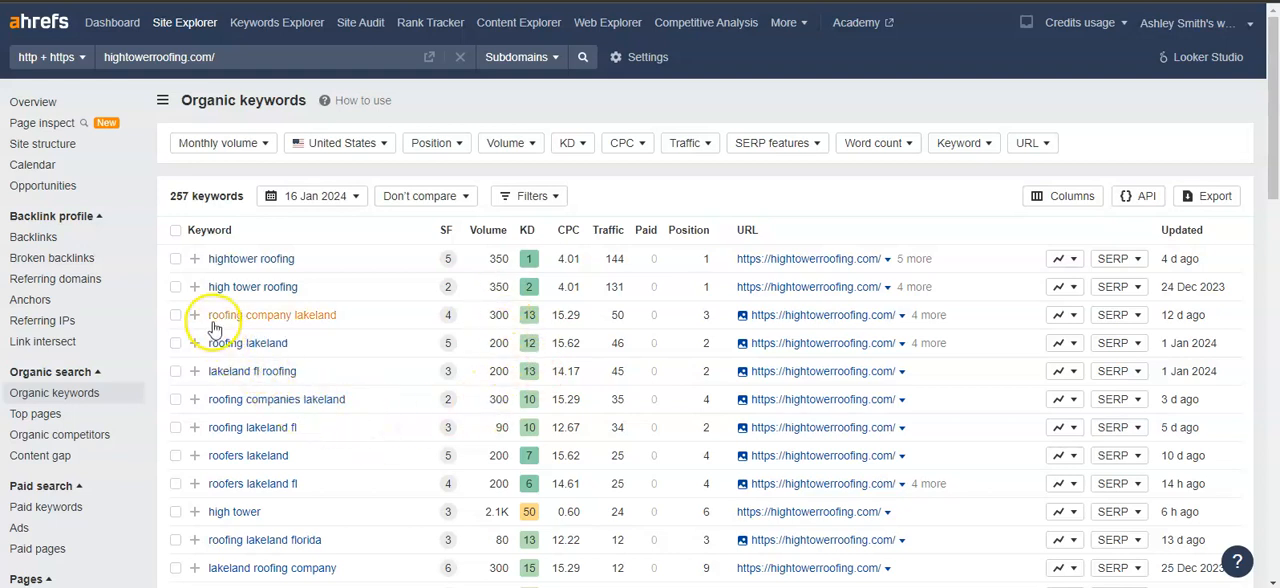
{"action": "mouse_move", "coordinate": [510, 324]}
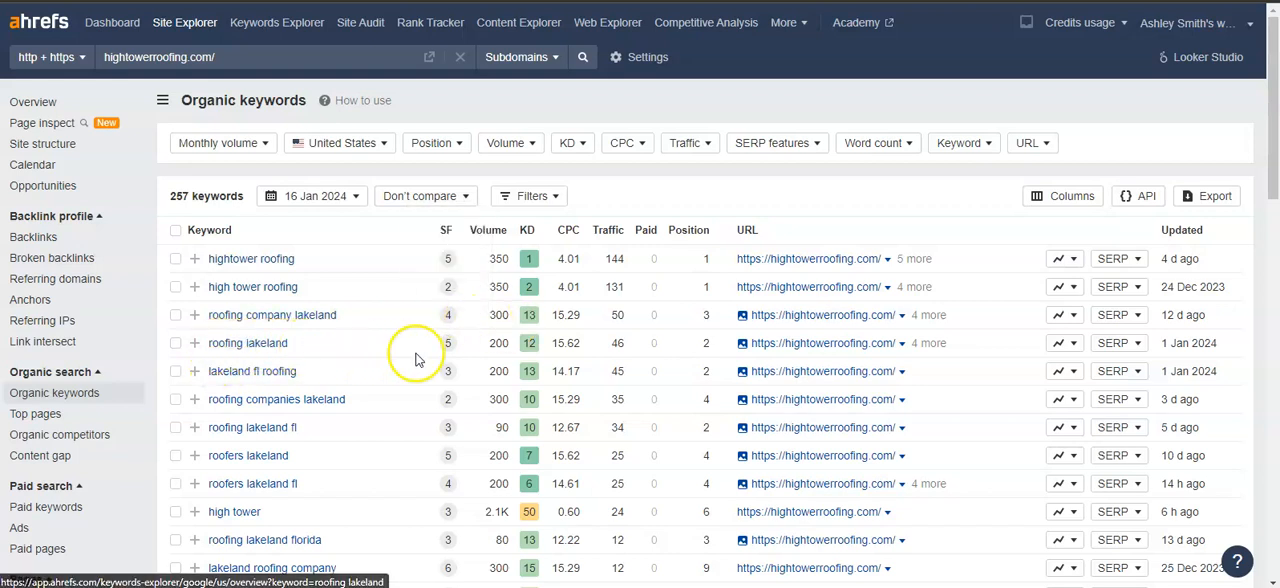
{"action": "mouse_move", "coordinate": [400, 418]}
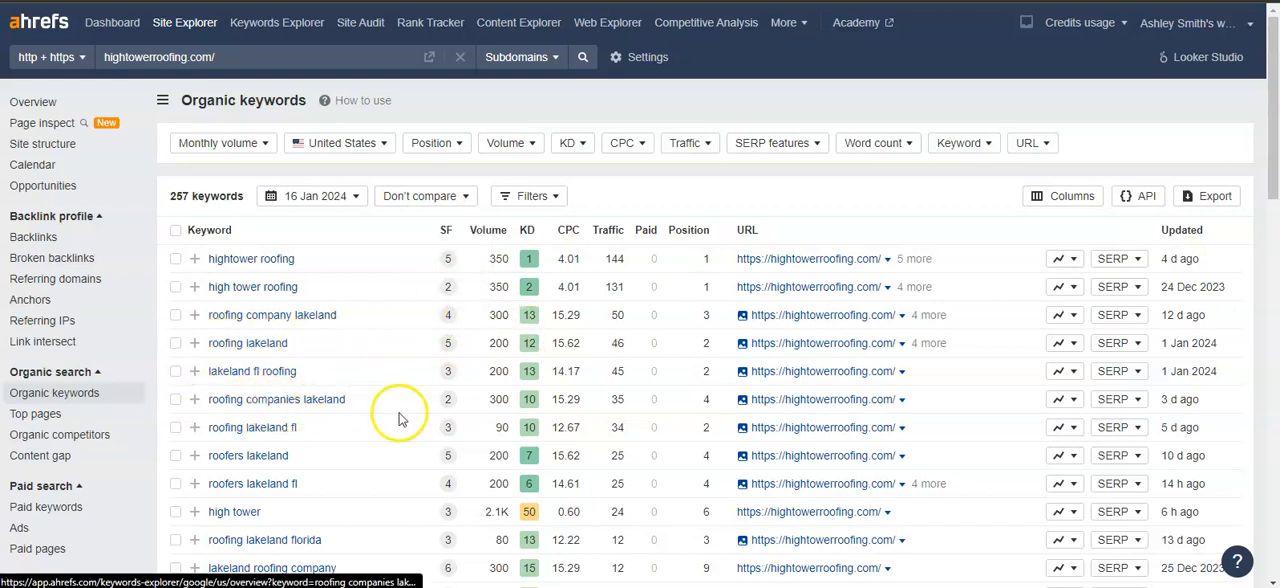
{"action": "scroll", "scroll_direction": "down", "scroll_amount": 3}
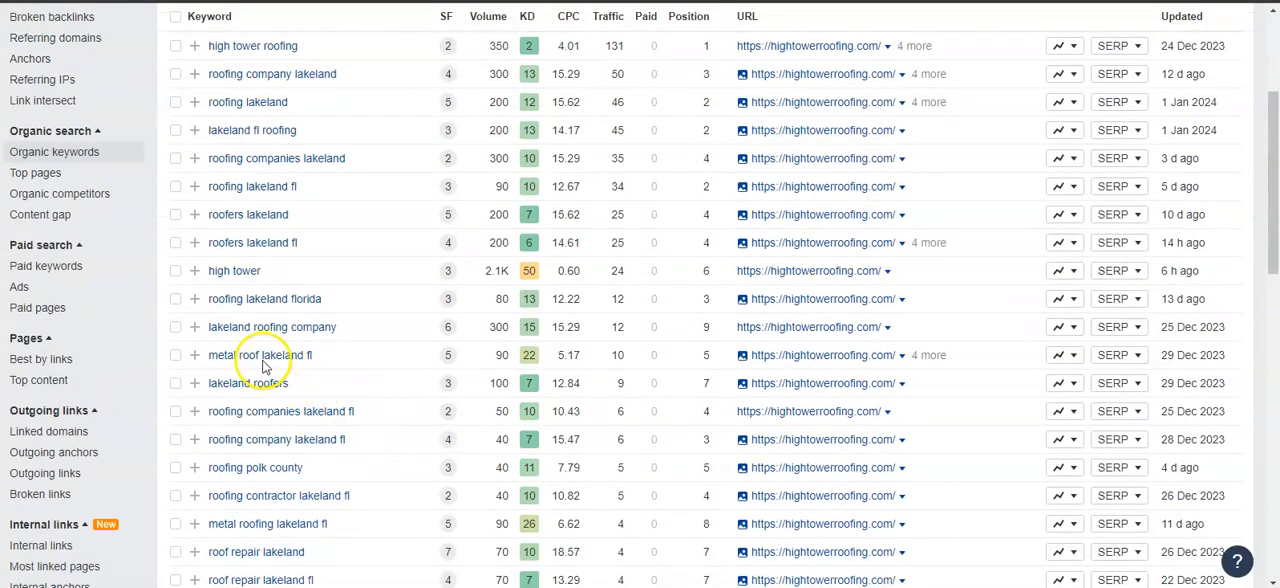
{"action": "mouse_move", "coordinate": [340, 456]}
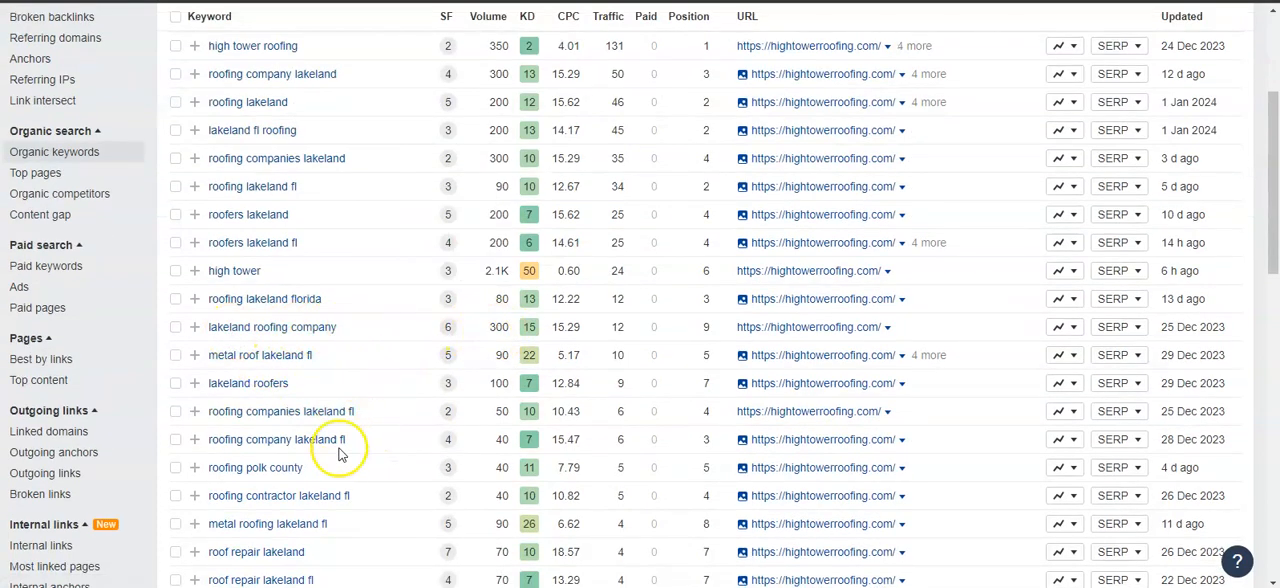
{"action": "scroll", "scroll_direction": "down", "scroll_amount": 3}
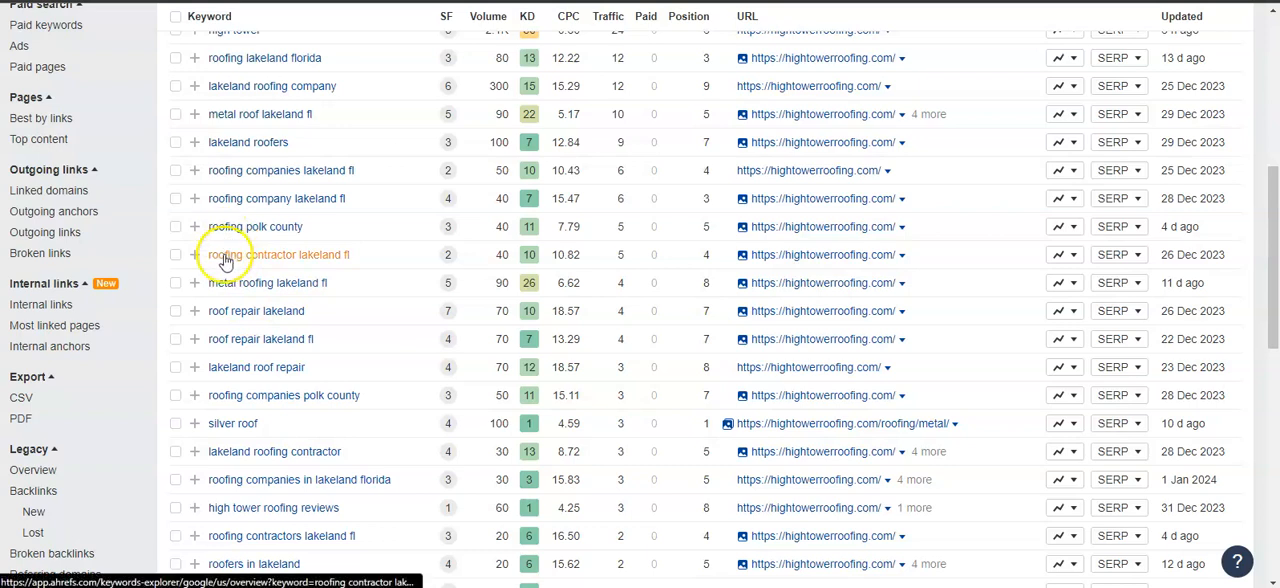
{"action": "mouse_move", "coordinate": [224, 240]}
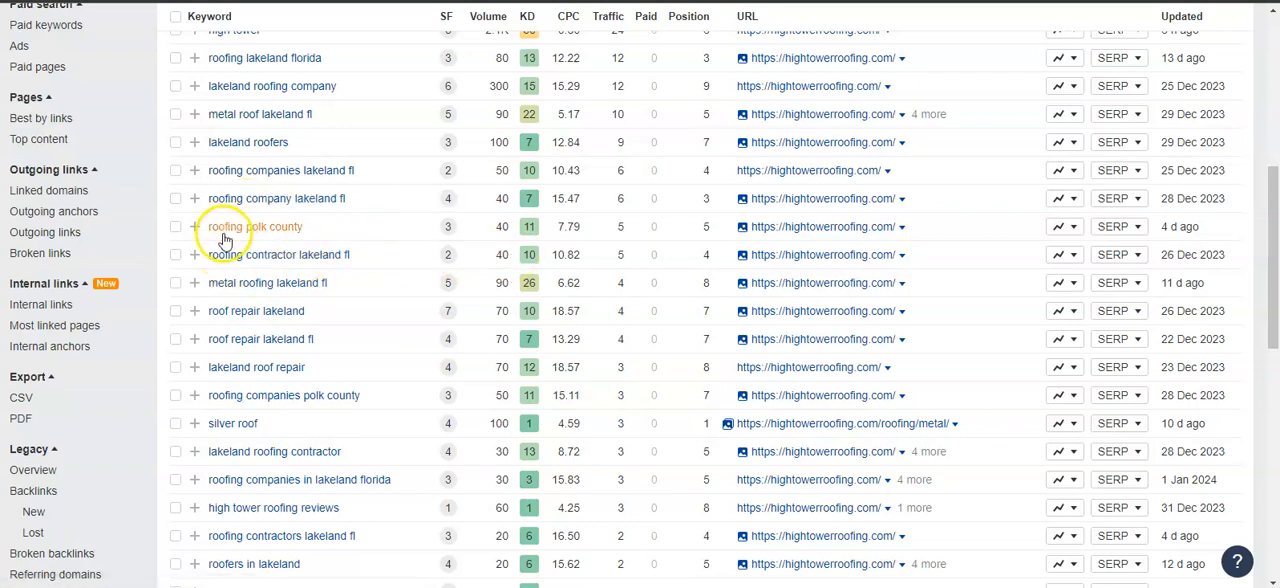
{"action": "mouse_move", "coordinate": [418, 254]}
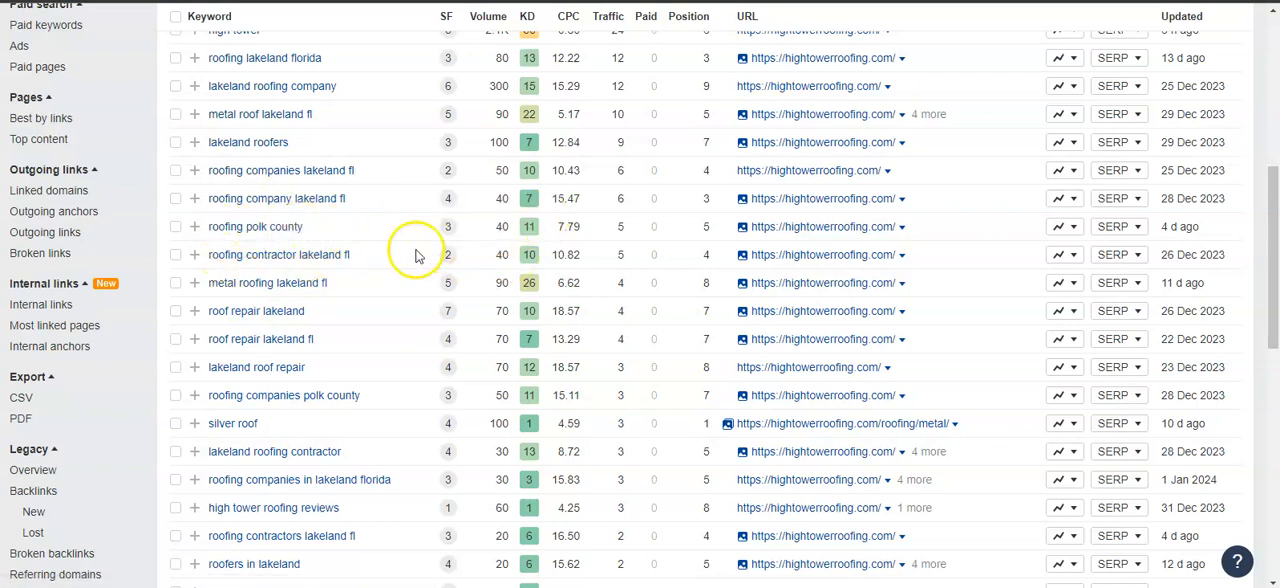
{"action": "scroll", "scroll_direction": "down", "scroll_amount": 3}
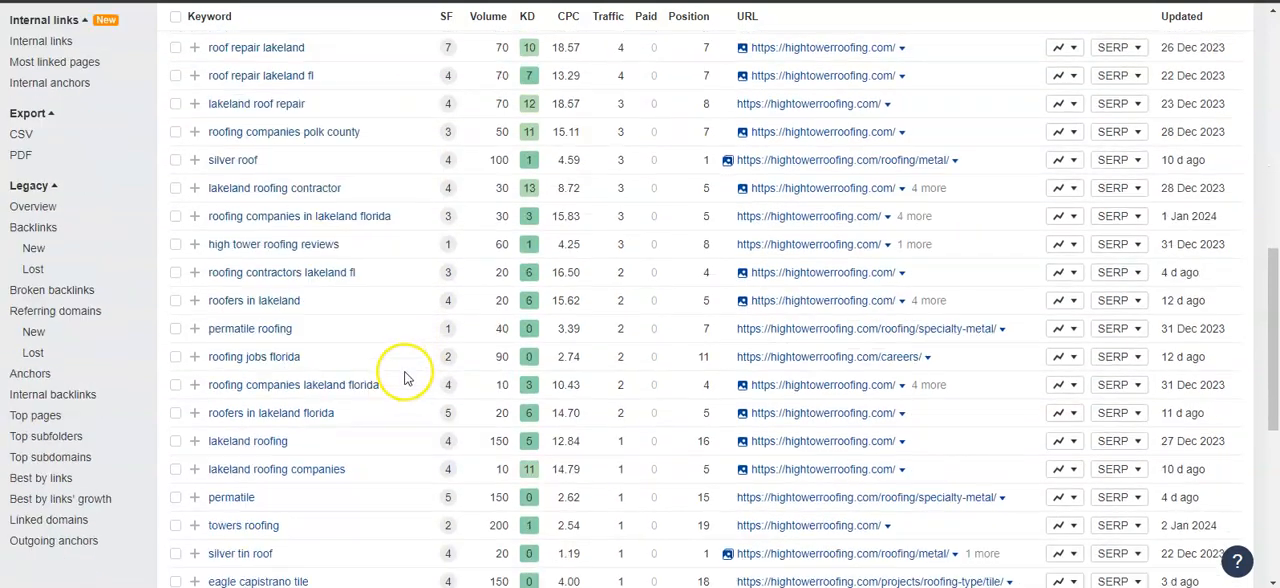
{"action": "scroll", "scroll_direction": "down", "scroll_amount": 3}
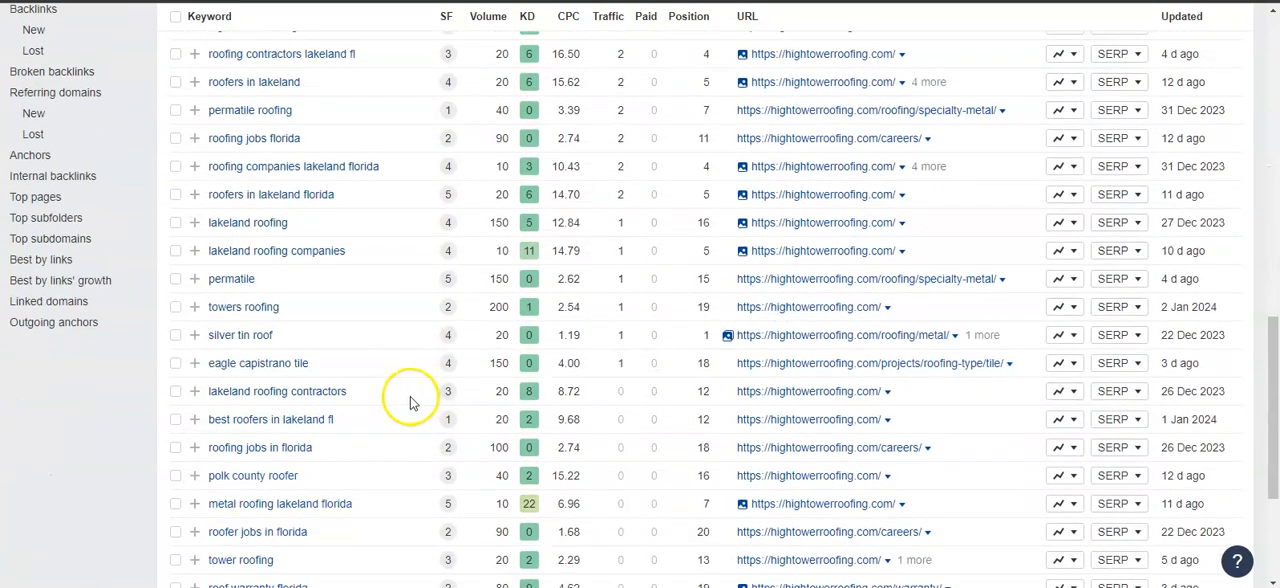
{"action": "scroll", "scroll_direction": "up", "scroll_amount": 3}
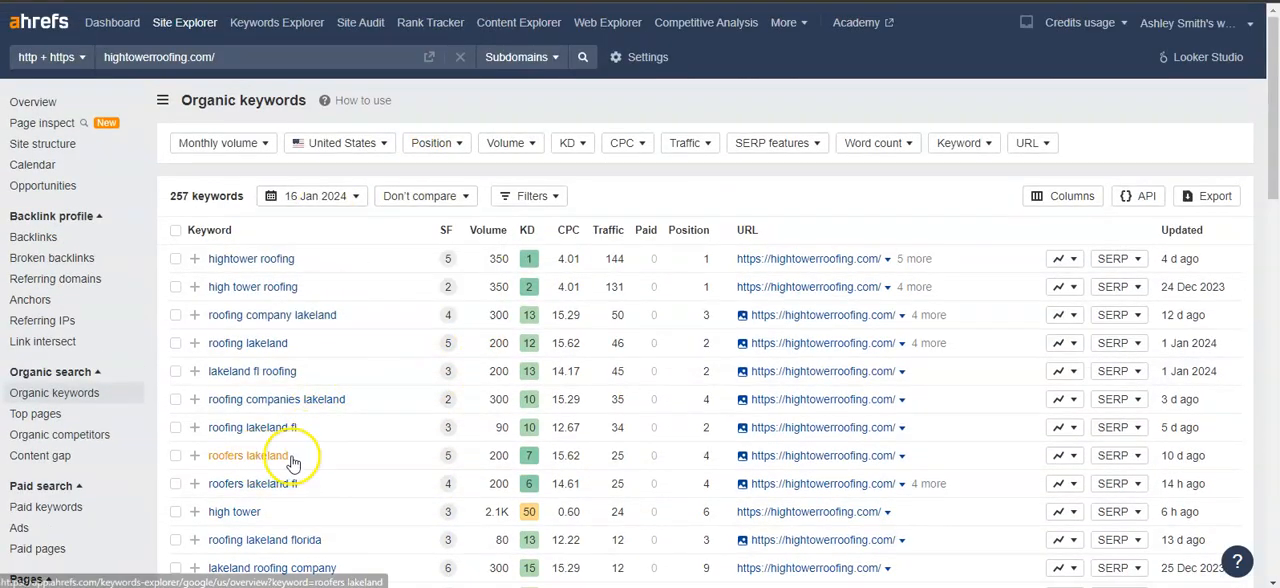
{"action": "mouse_move", "coordinate": [406, 484]}
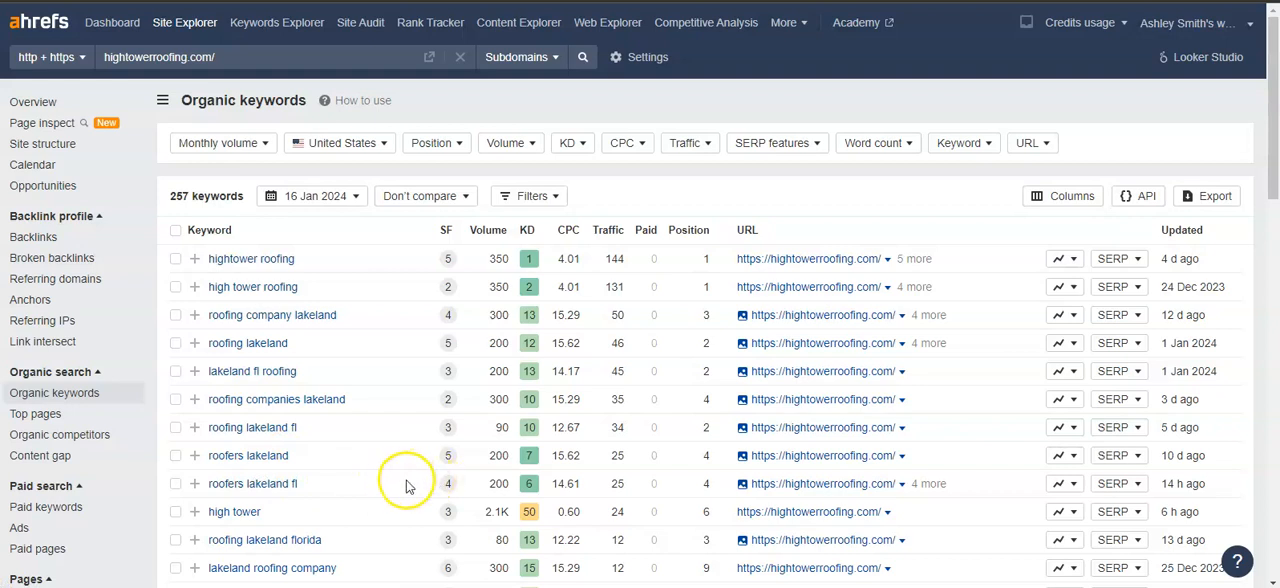
{"action": "mouse_move", "coordinate": [490, 388]}
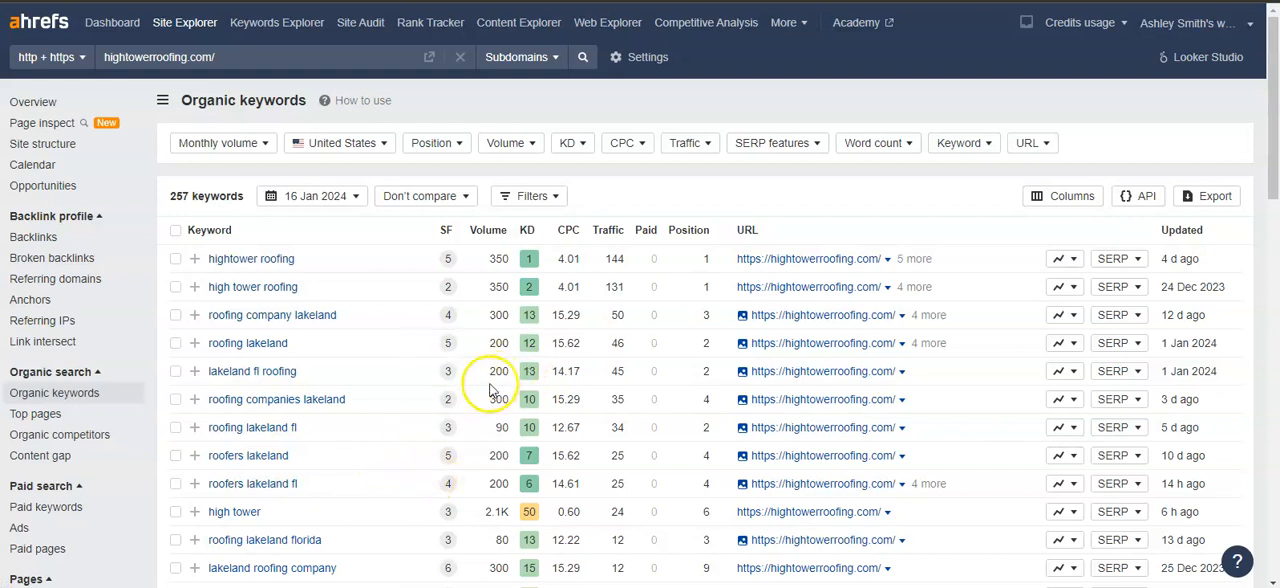
{"action": "mouse_move", "coordinate": [508, 444]}
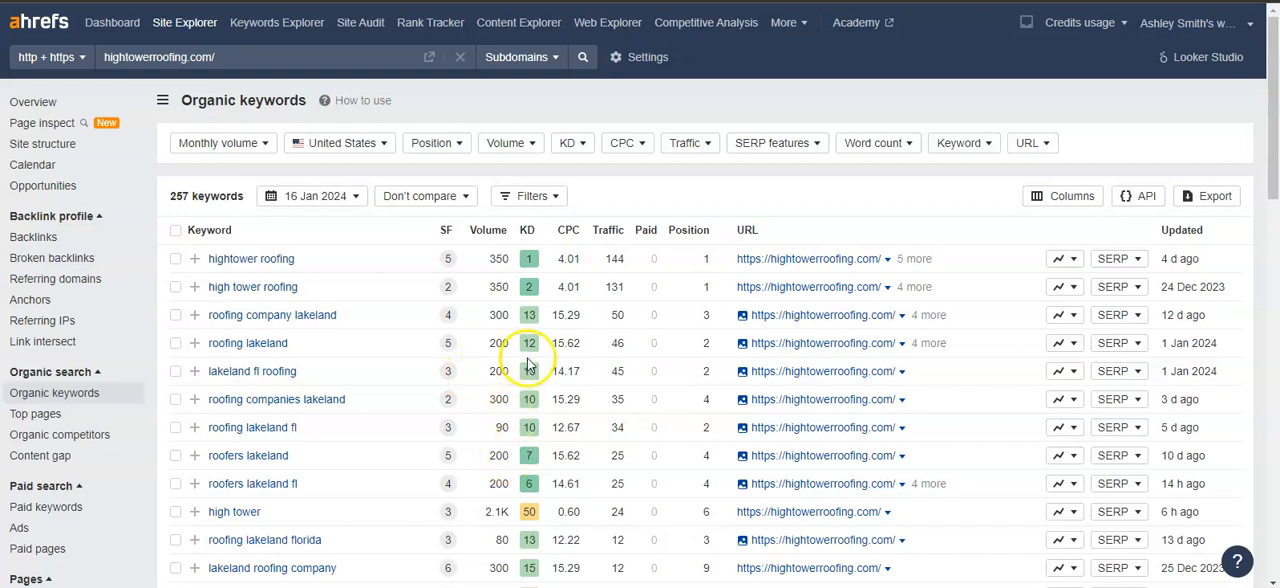
{"action": "mouse_move", "coordinate": [532, 384]}
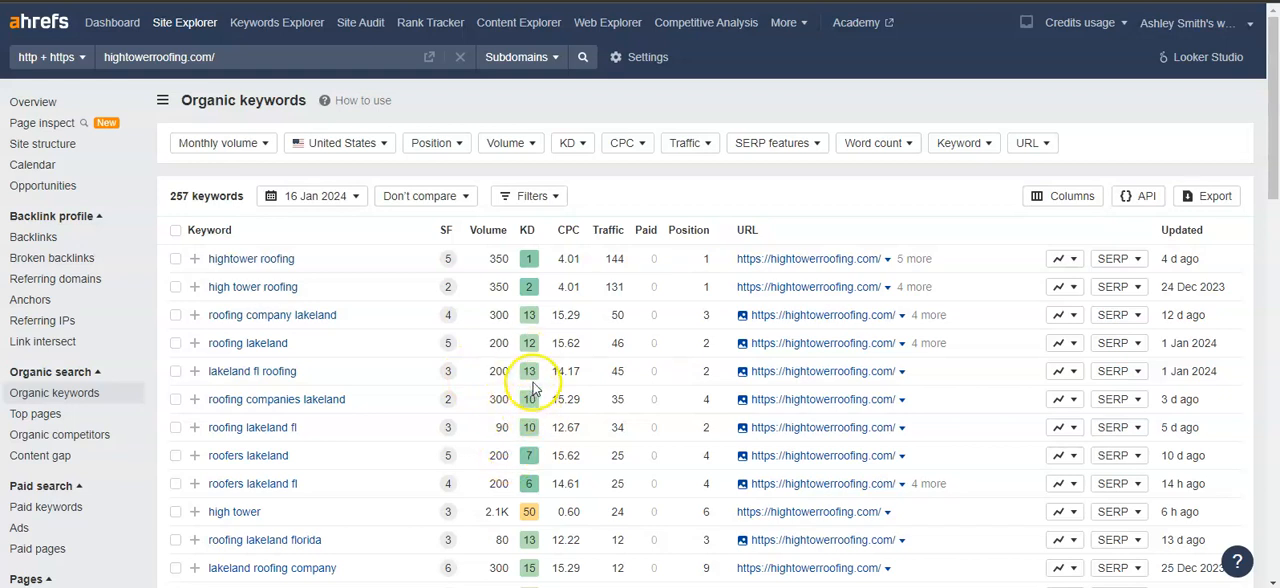